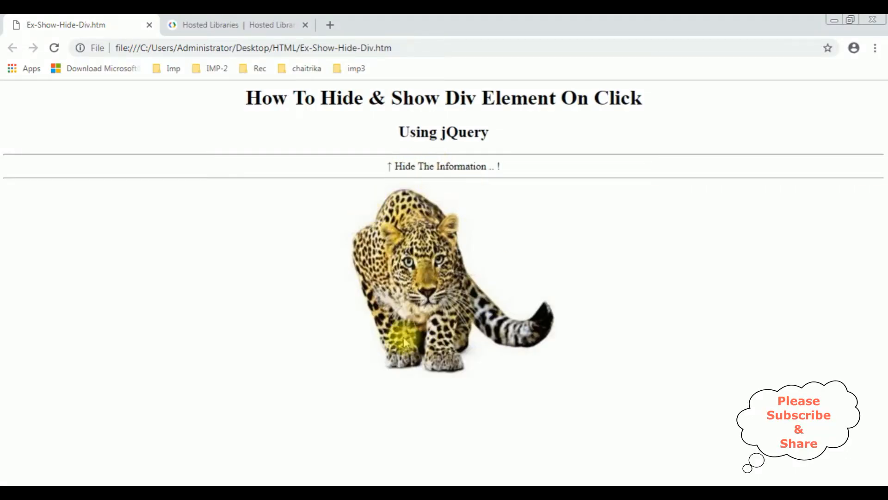
# View the finished leopard show/hide demo in Chrome before returning to the starting markup
pyautogui.click(443, 166)
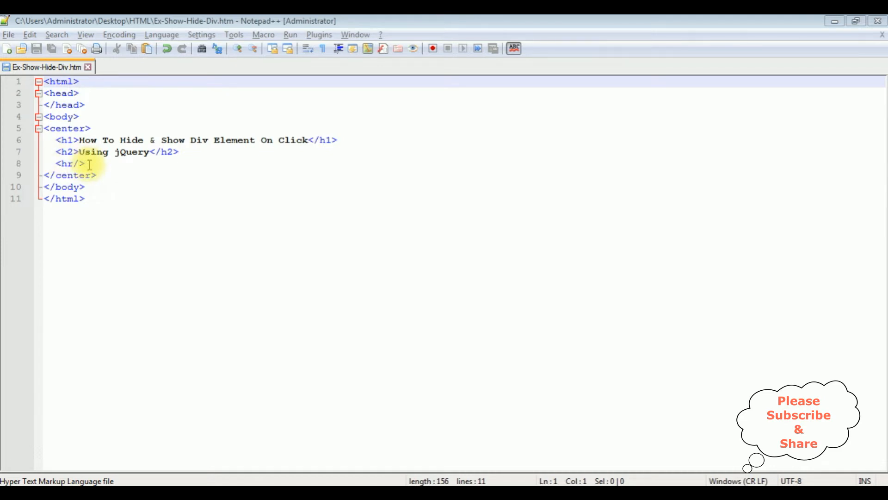
# Add two empty <div></div> blocks below the <hr/>, separated by blank lines
pyautogui.press('Enter')
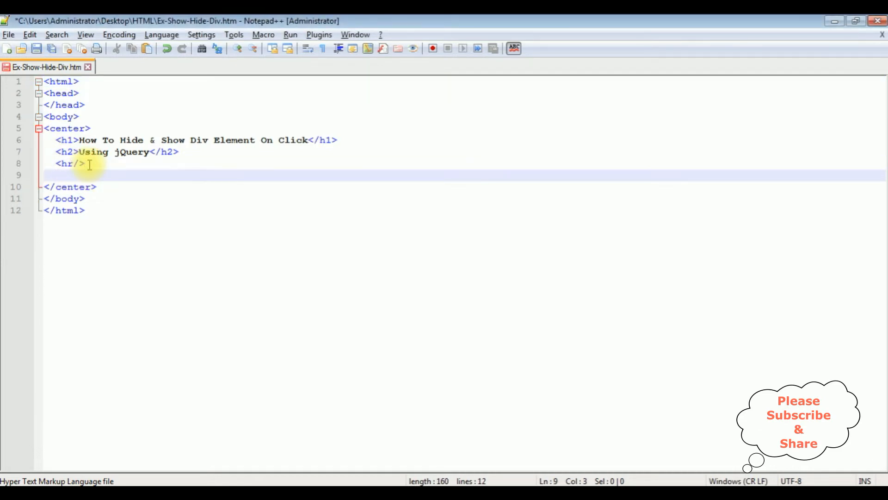
pyautogui.write('<div>')
pyautogui.write('</div')
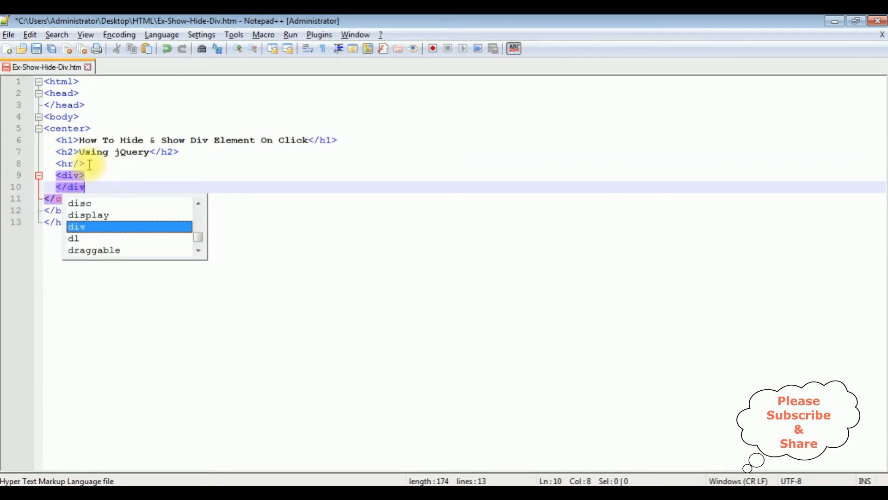
pyautogui.press('enter')
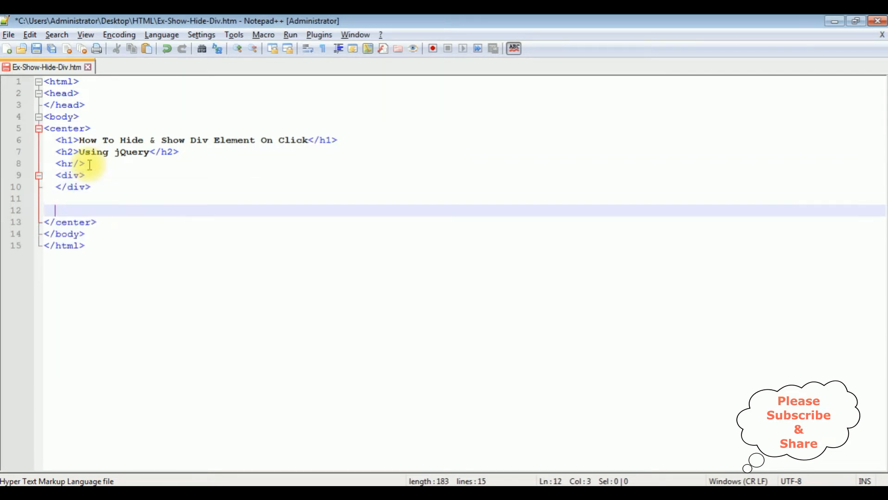
pyautogui.write('<')
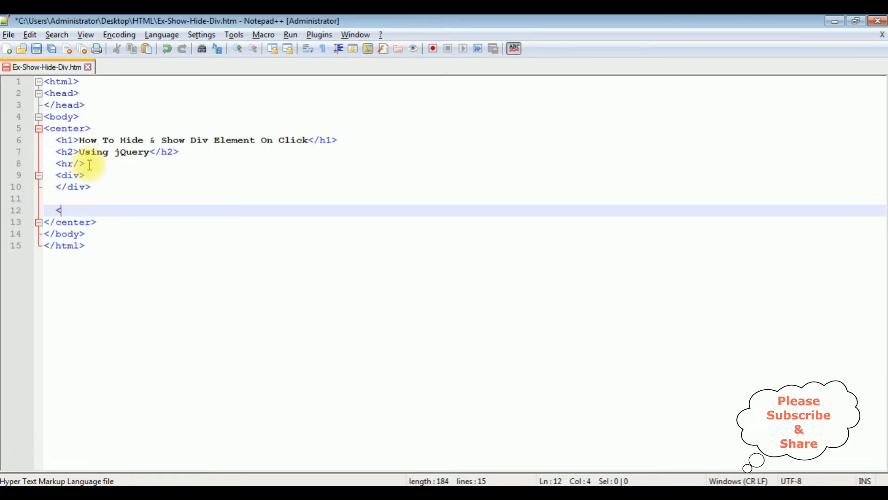
pyautogui.write('div>')
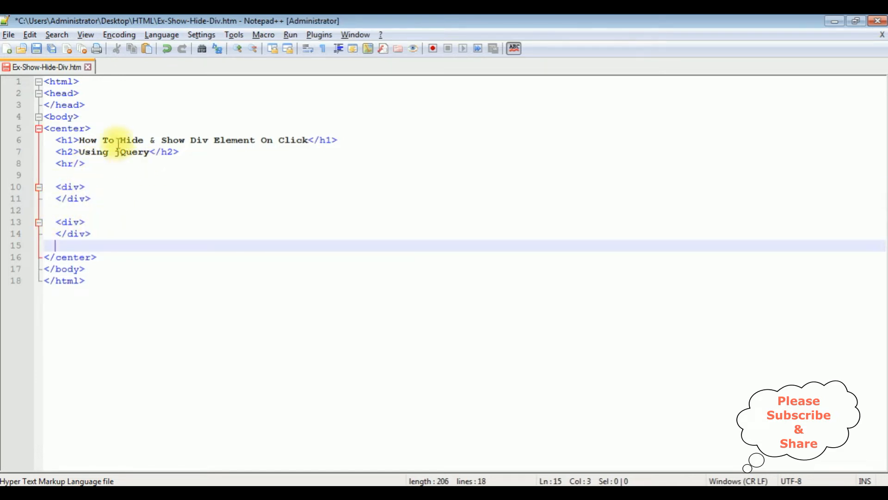
pyautogui.moveTo(114, 190)
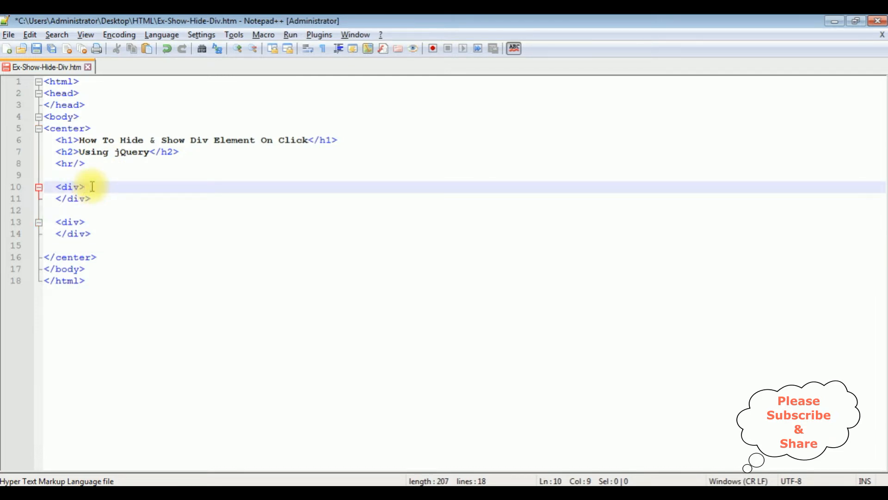
# Fill the first div with '&#8595; Show Information ... !'
pyautogui.write('Show Informa')
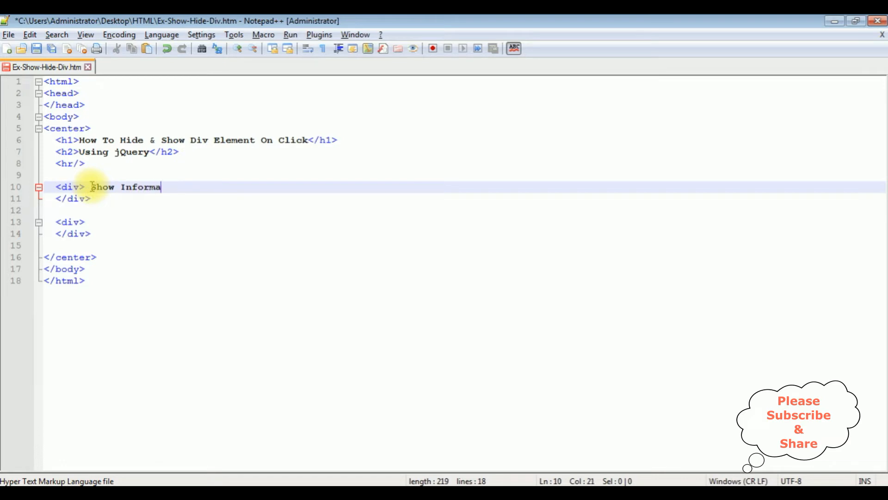
pyautogui.write('tion ... !')
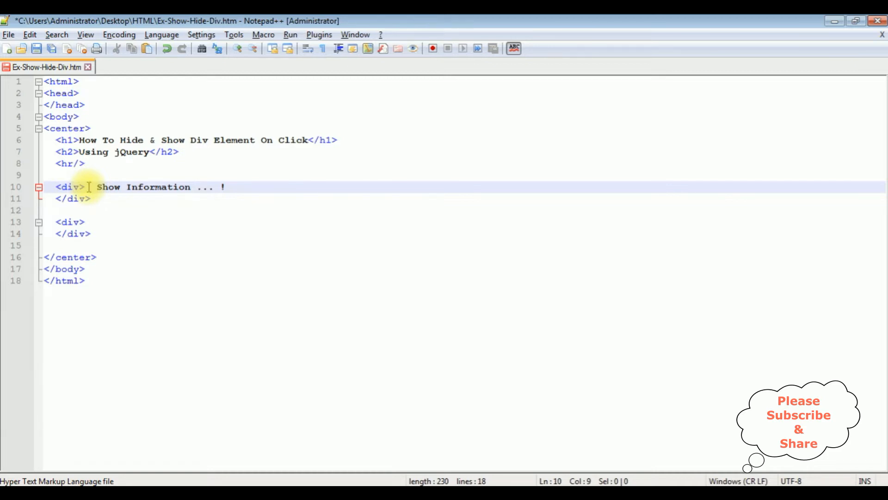
pyautogui.write('&#8')
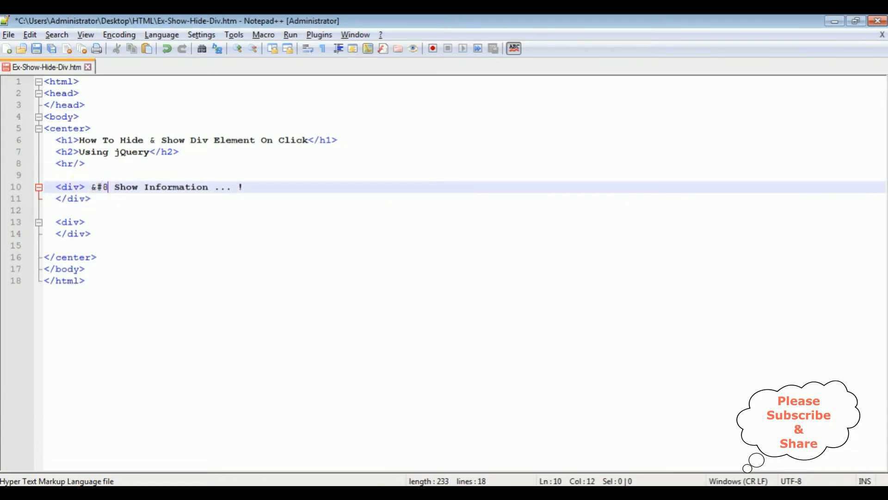
pyautogui.write('59')
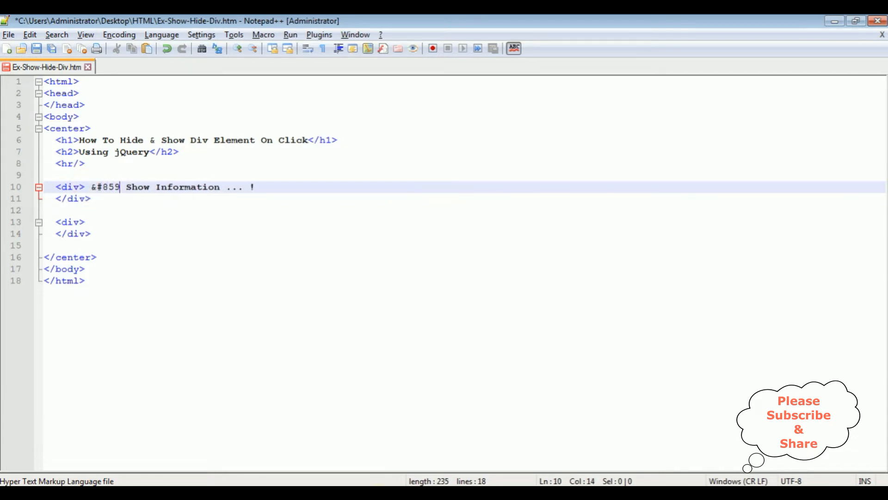
pyautogui.write('5;')
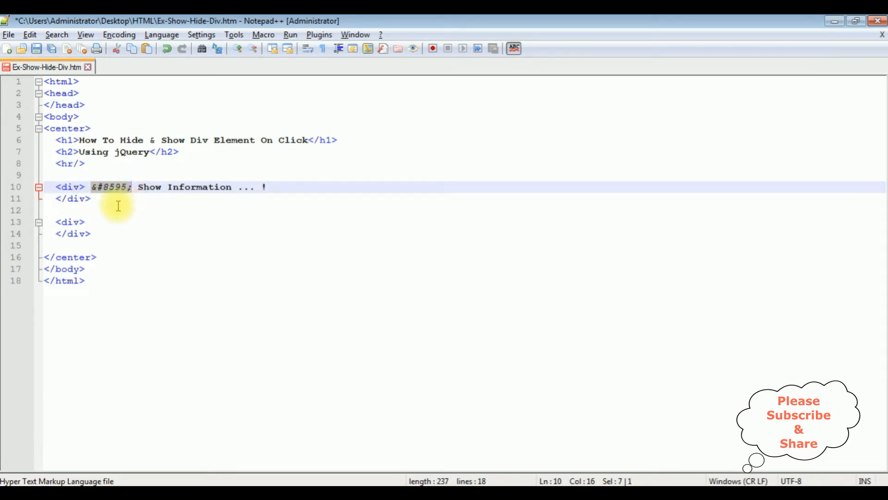
pyautogui.moveTo(104, 195)
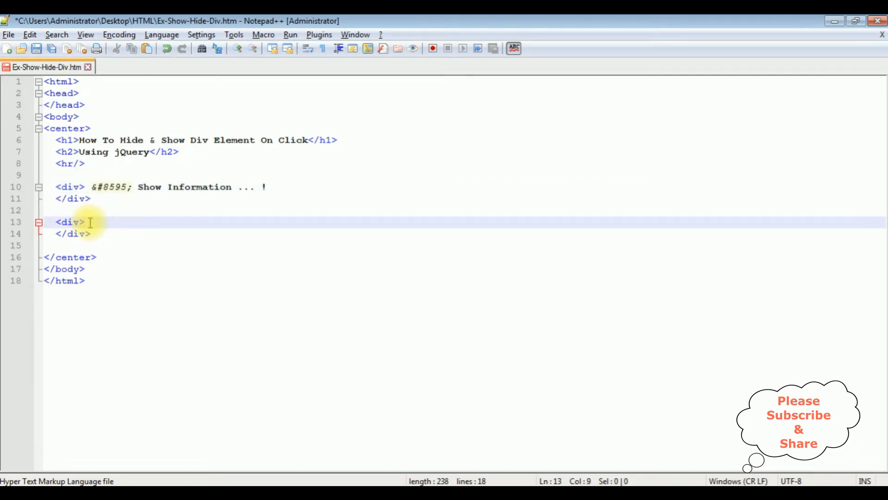
# Fill the second div with '&#8593; Hide The Information .. !'
pyautogui.write('&')
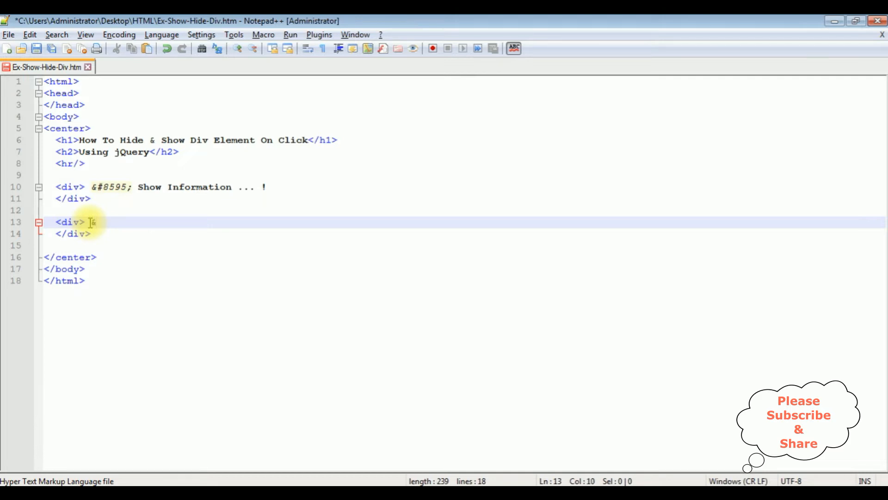
pyautogui.write('#')
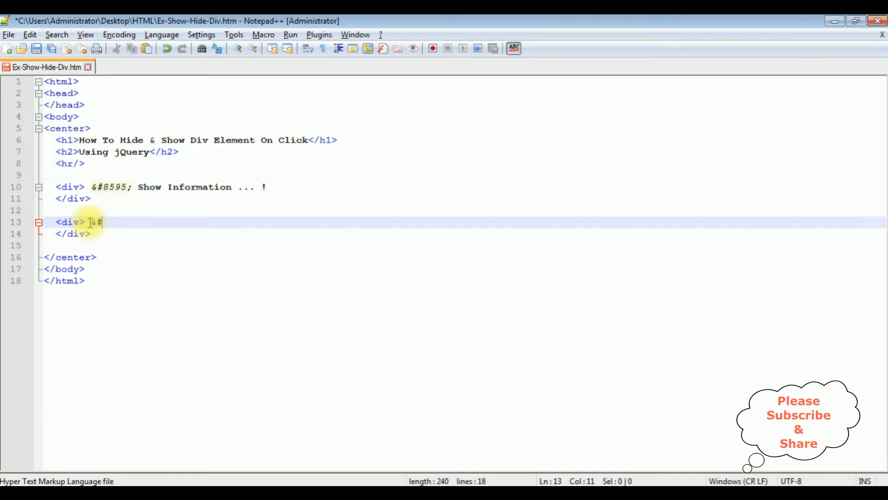
pyautogui.write('8593;')
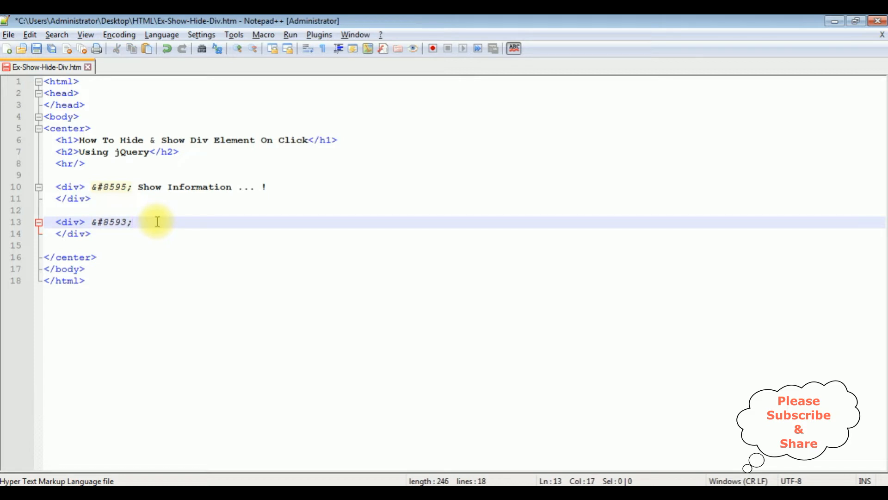
pyautogui.write('Hide The')
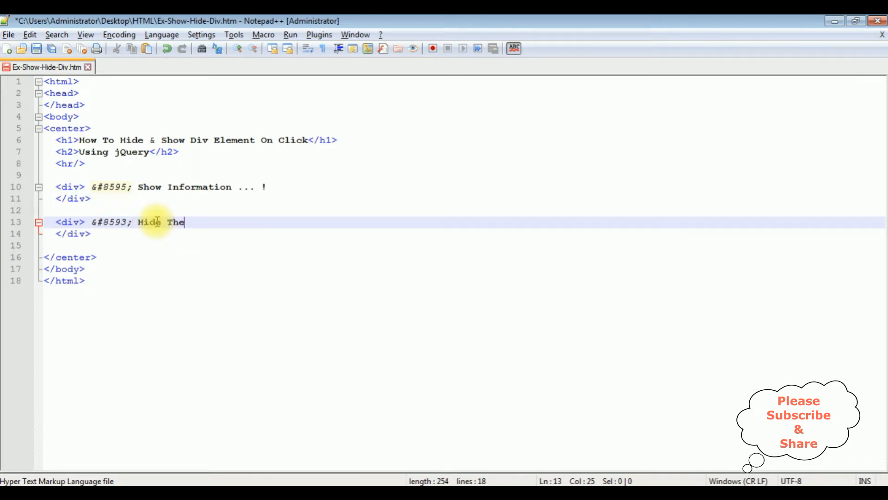
pyautogui.write('Informat')
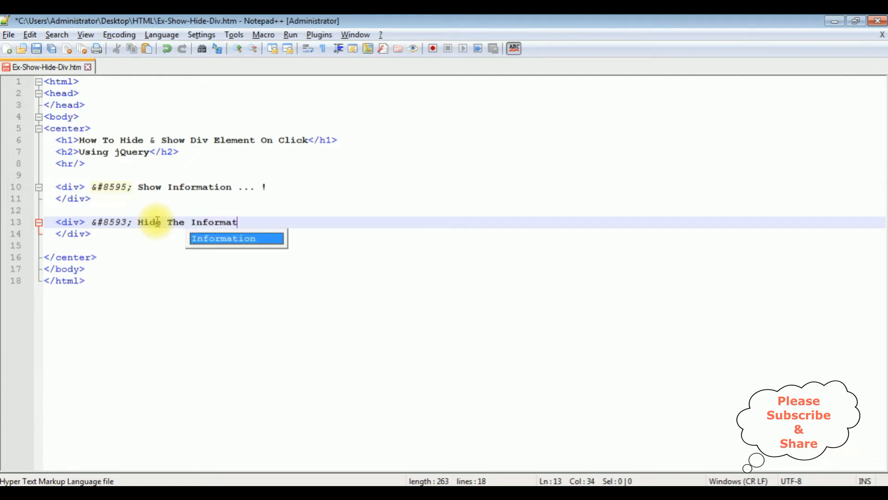
pyautogui.write('ion .. !')
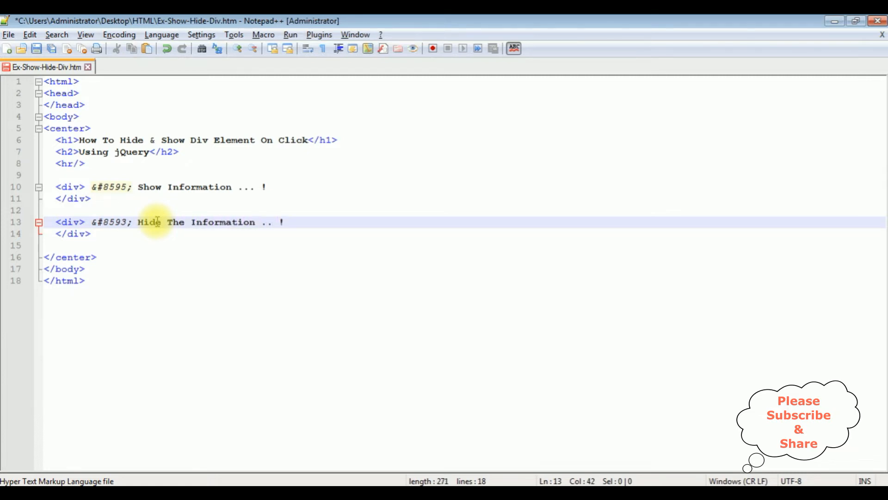
# Add <hr/> after both div texts and save the file
pyautogui.click(266, 187)
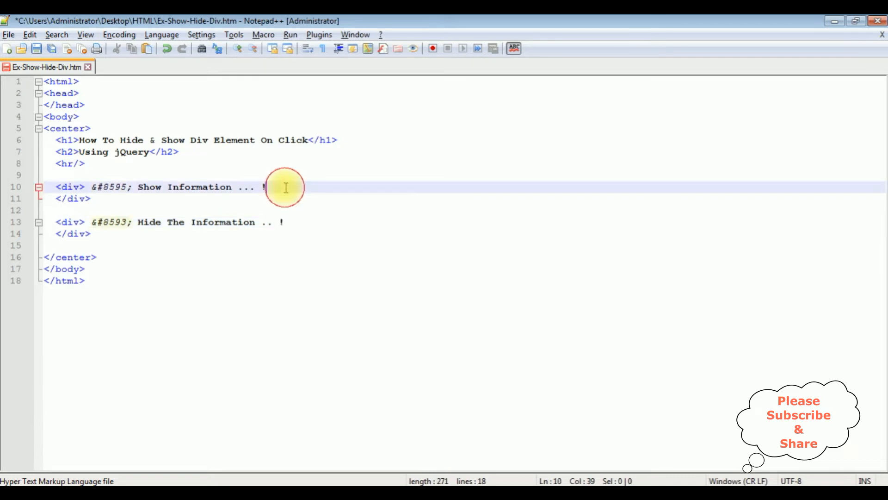
pyautogui.write('<hr/>')
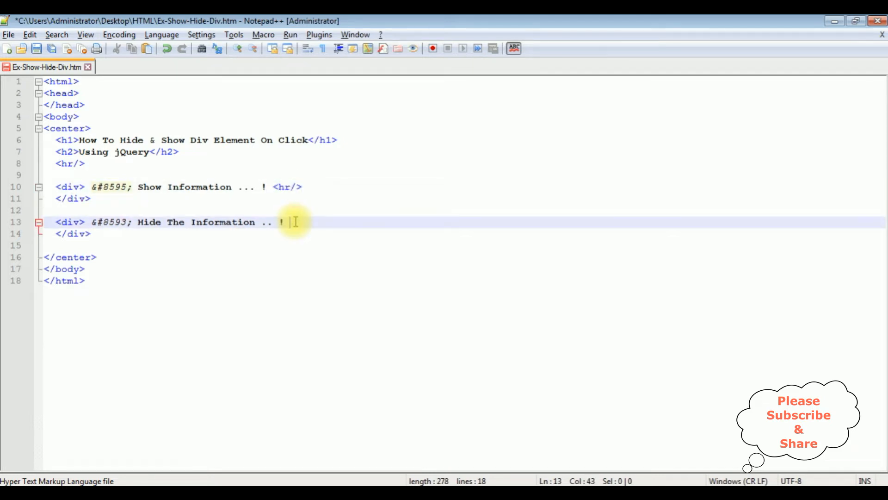
pyautogui.write('<hr/>')
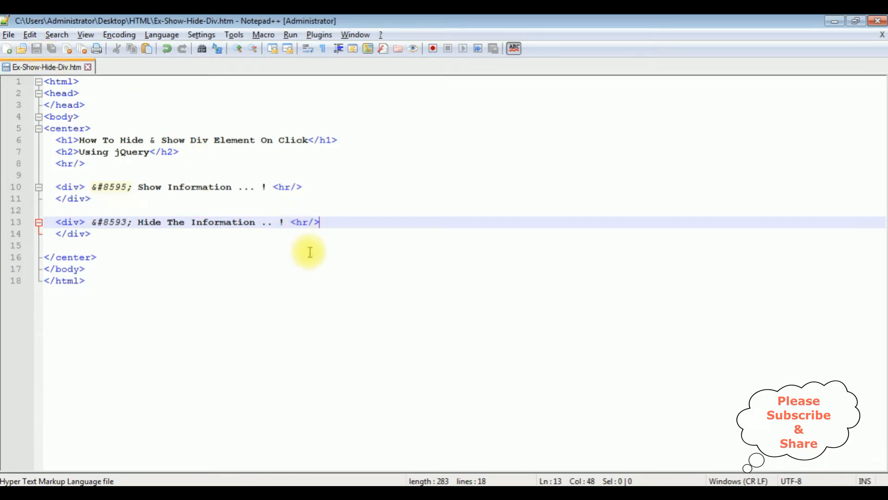
pyautogui.moveTo(351, 148)
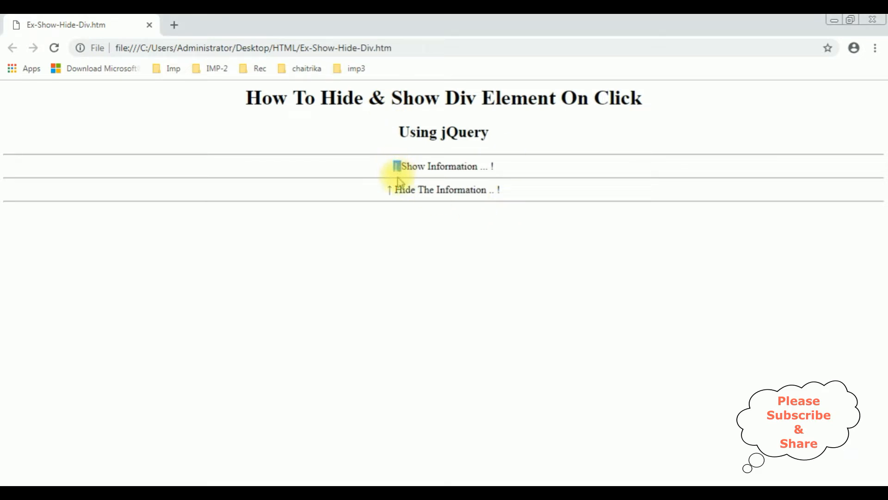
pyautogui.moveTo(382, 165)
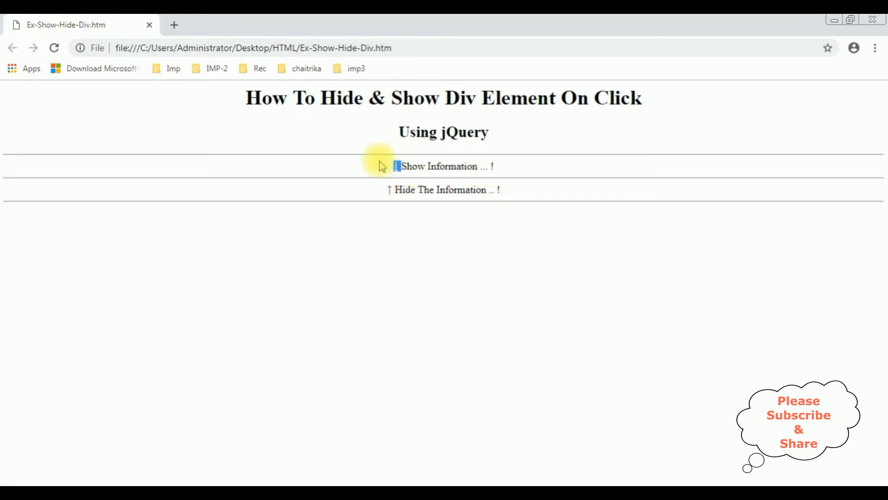
# Reload Ex-Show-Hide-Div.htm in Chrome and click the Show Information line to test it
pyautogui.click(386, 190)
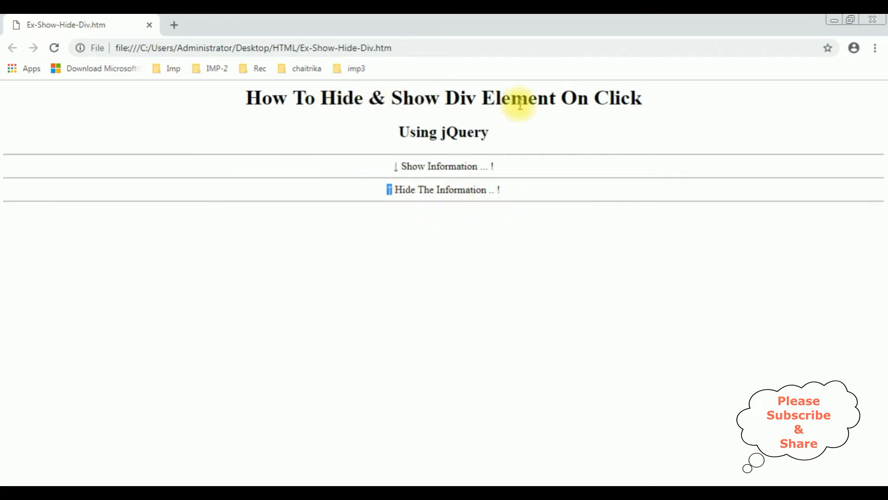
pyautogui.moveTo(499, 176)
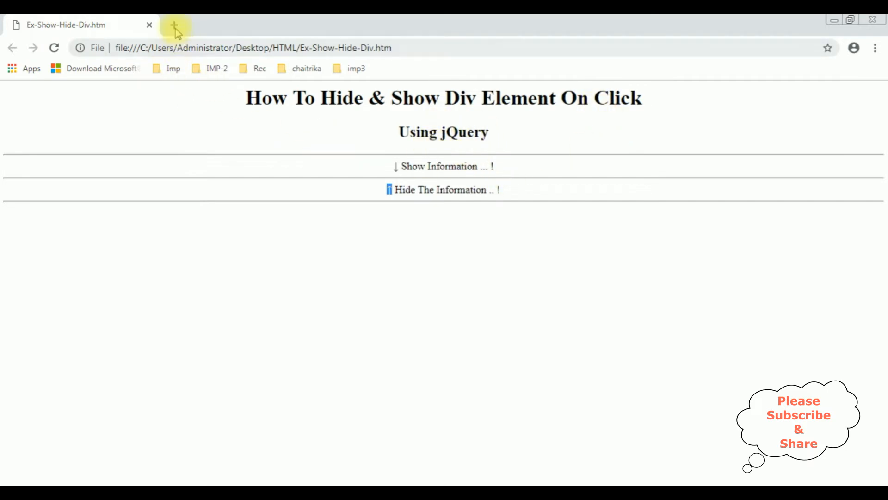
# Search 'jquery cdn google' and select the jQuery 3.3.1 snippet on Google Hosted Libraries
pyautogui.click(175, 25)
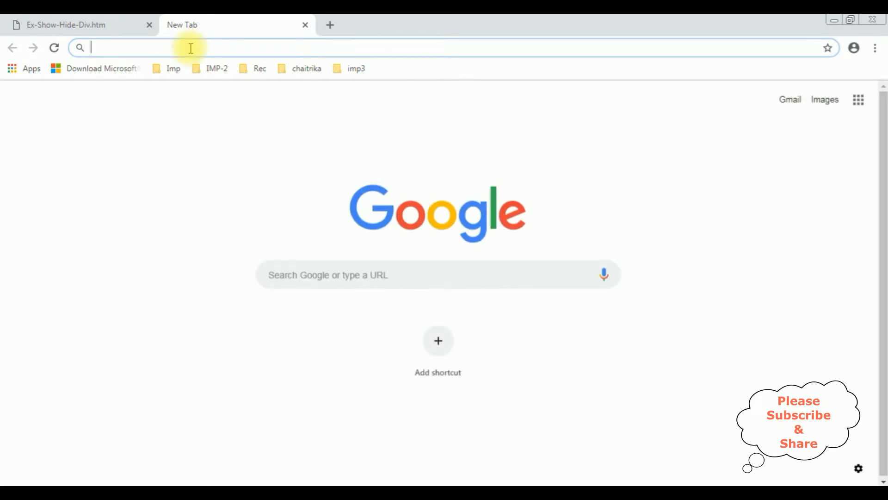
pyautogui.write('jquery cdn google latest')
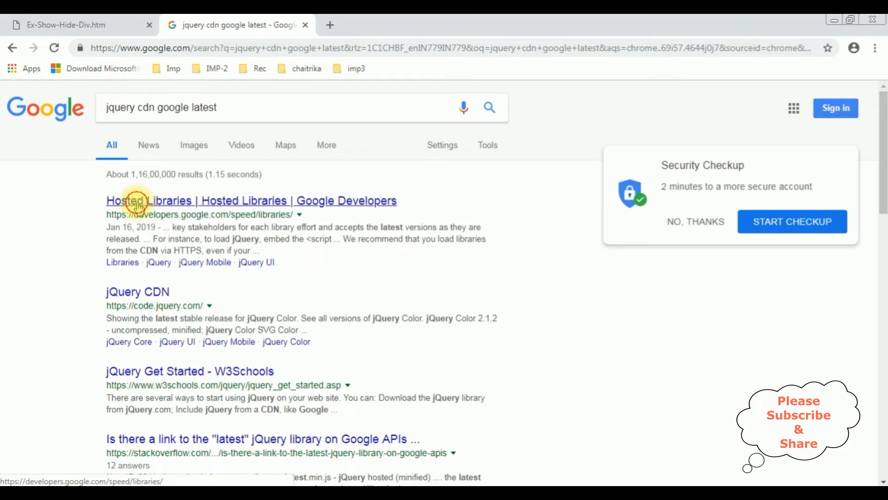
pyautogui.click(139, 200)
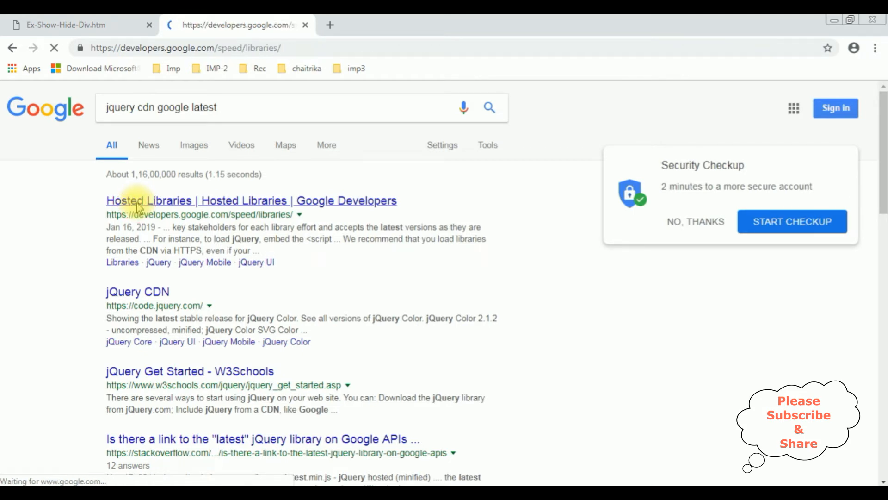
pyautogui.click(251, 200)
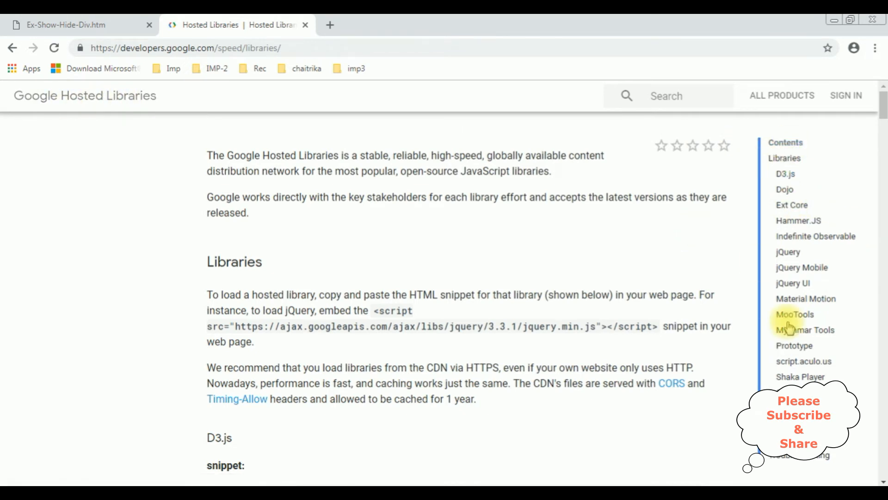
pyautogui.click(788, 251)
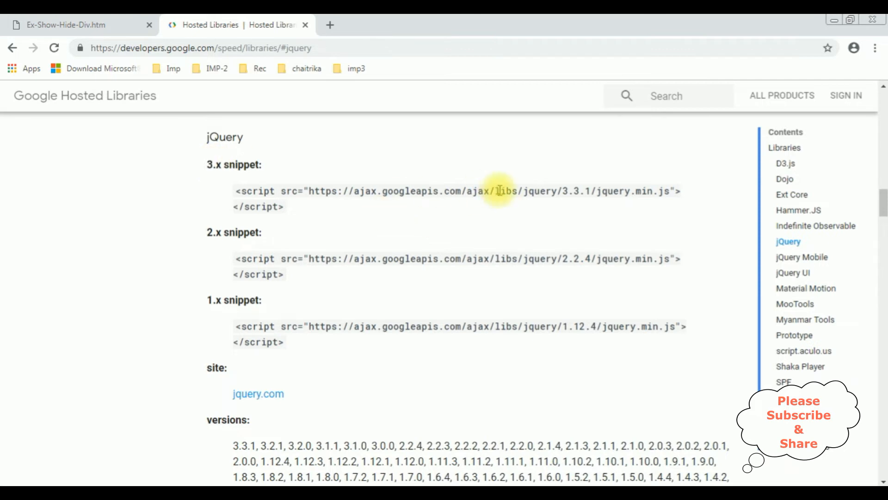
pyautogui.moveTo(499, 191); pyautogui.dragTo(572, 191)
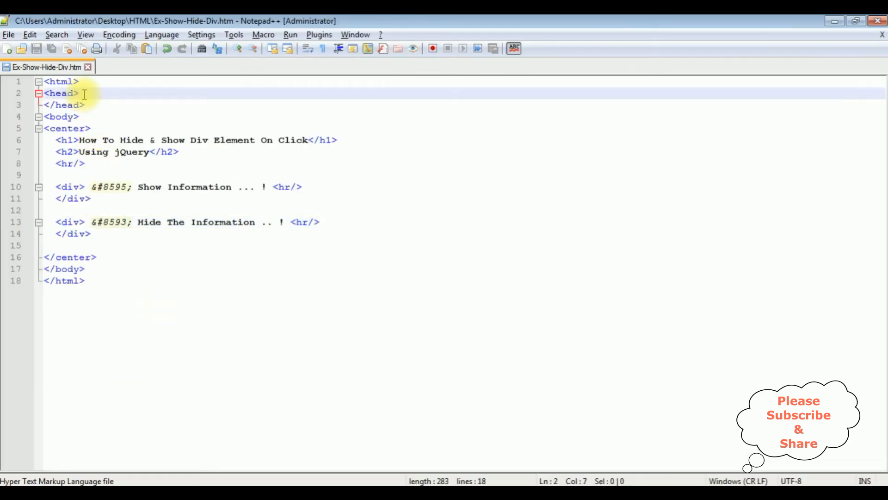
# Add the jQuery 3.3.1 CDN script tag and a $(document).ready(function(){}) script block to the head
pyautogui.write('<script src="https://ajax.googleapis.com/ajax/libs/jquery/3.3.1/jquery.min.js"></script>')
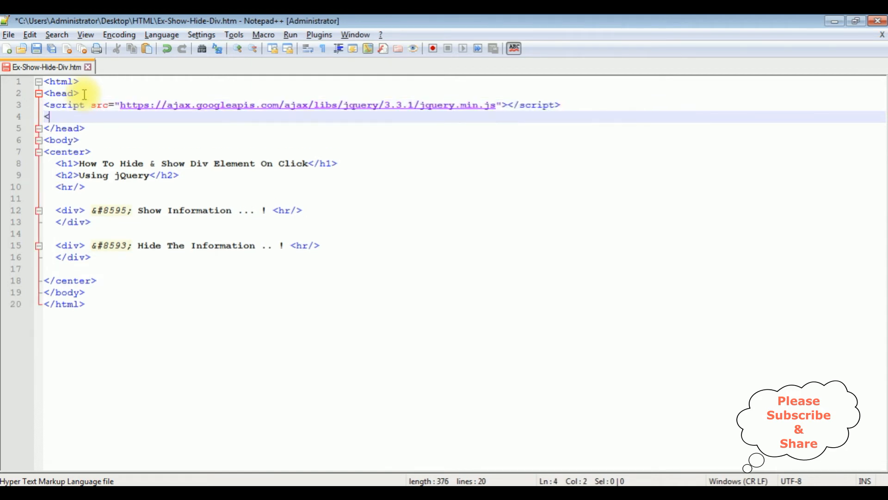
pyautogui.write('script>')
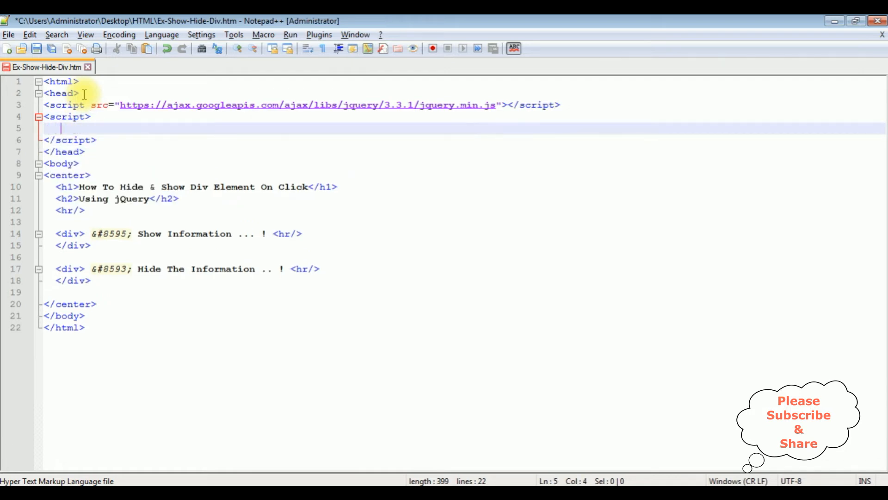
pyautogui.write('$ ()')
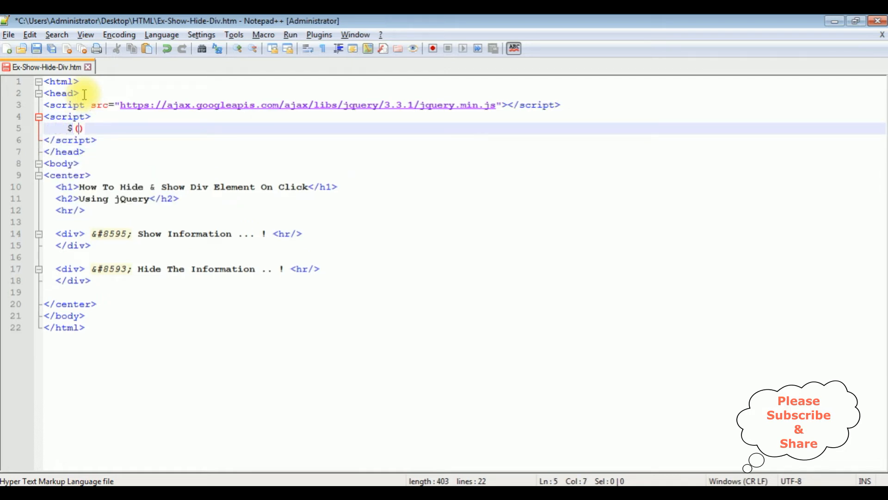
pyautogui.write('document')
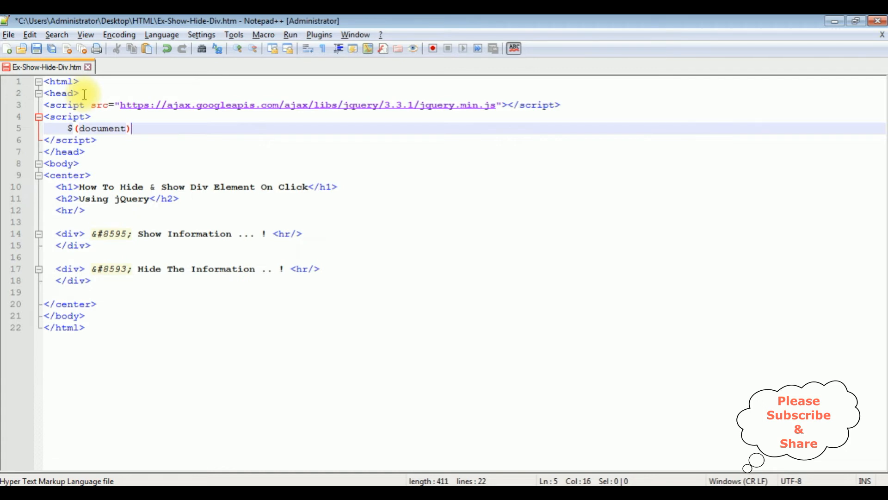
pyautogui.write('.ready(functioin(')
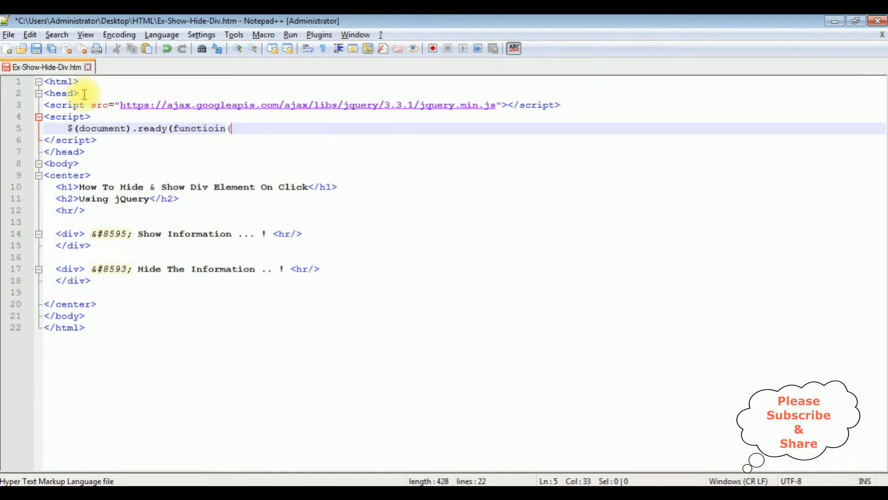
pyautogui.write('function()')
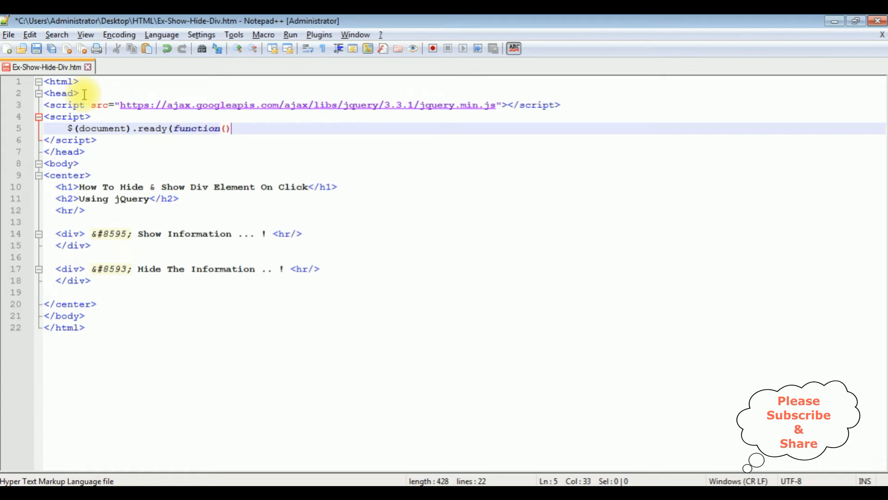
pyautogui.write('{}')
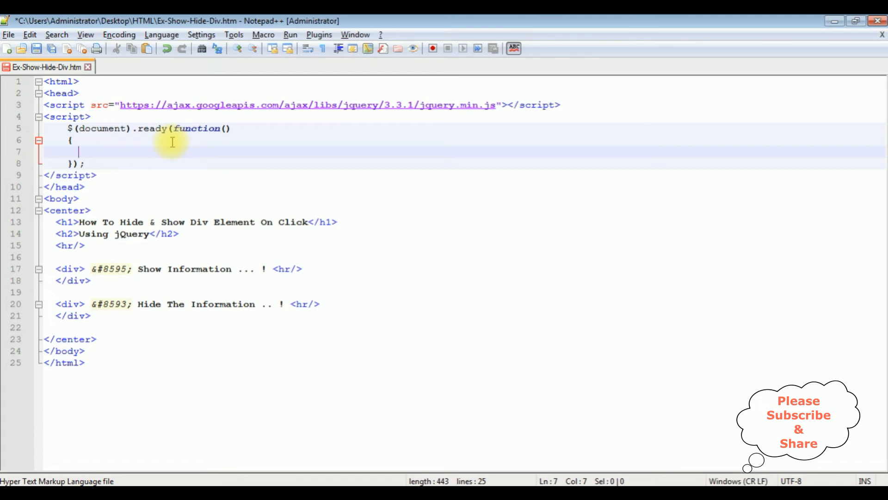
# Give the first div class Divshowhide and start $('.Divshowhide').click(function(){}) in the ready handler
pyautogui.write('$ ()')
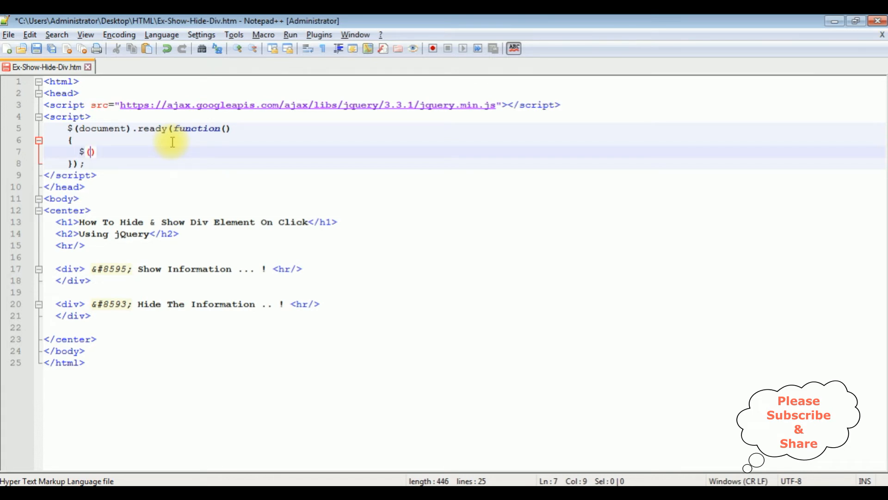
pyautogui.write("''")
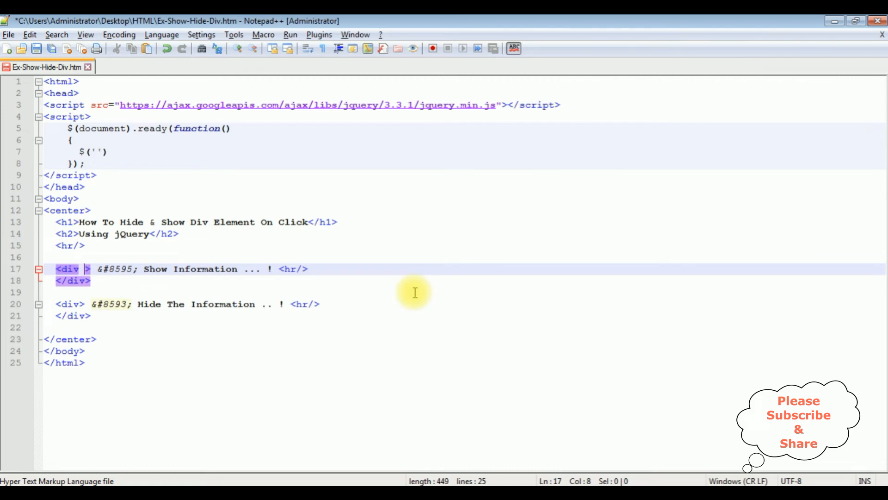
pyautogui.write('class="')
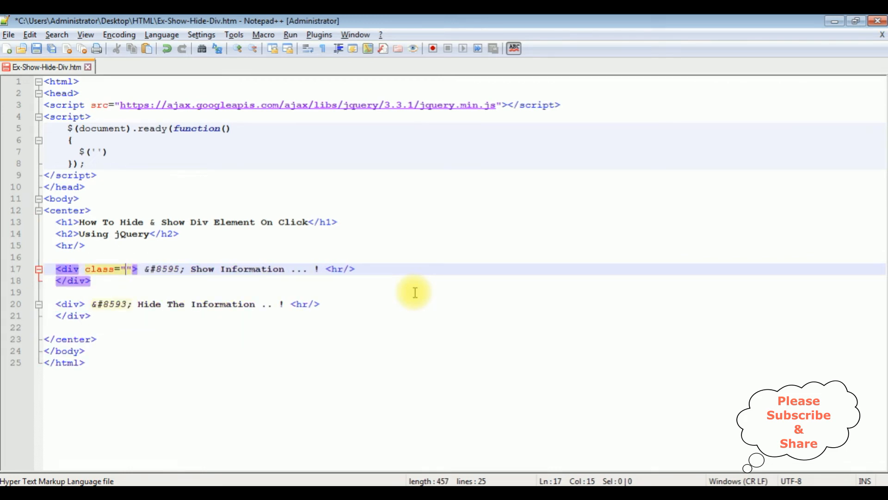
pyautogui.write('D')
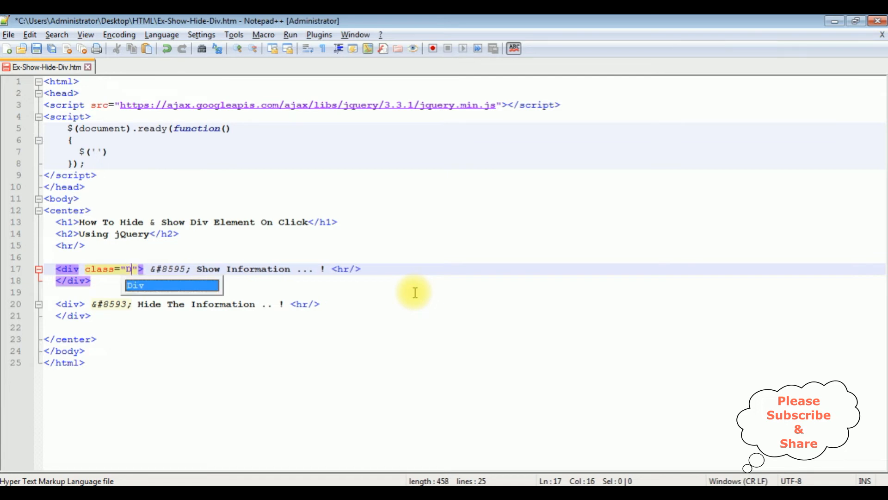
pyautogui.write('showhide')
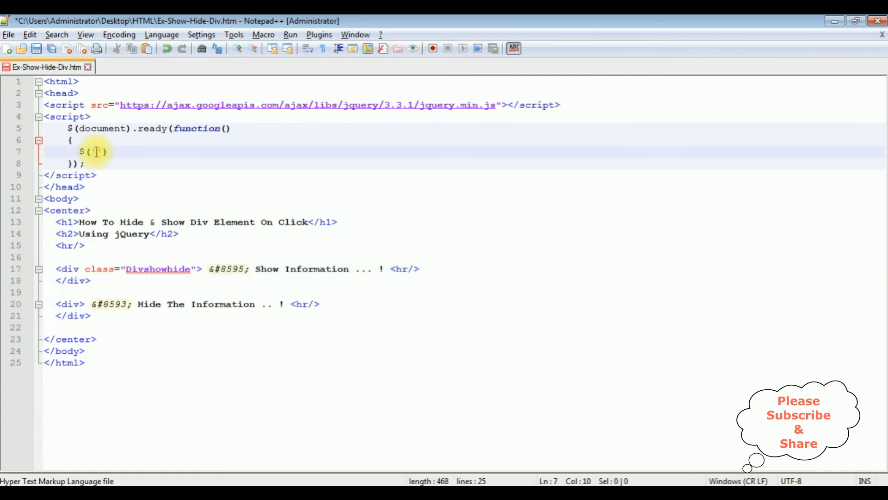
pyautogui.write("Divshowhide'")
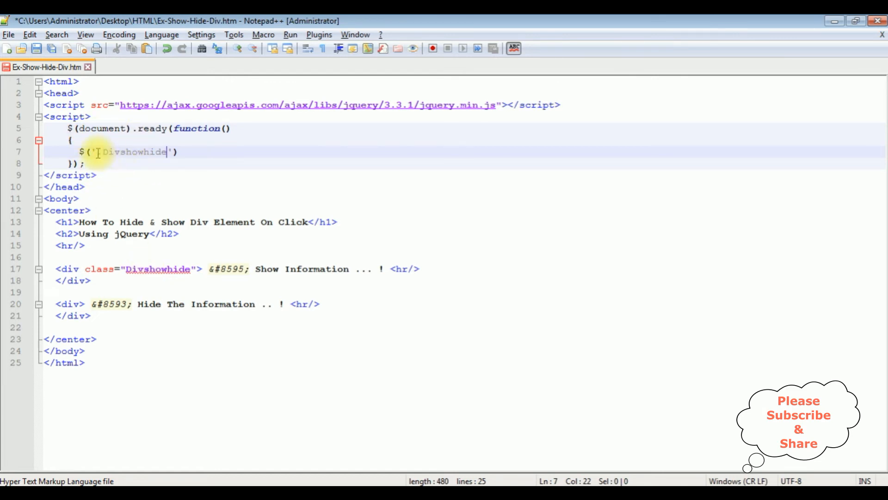
pyautogui.write('.')
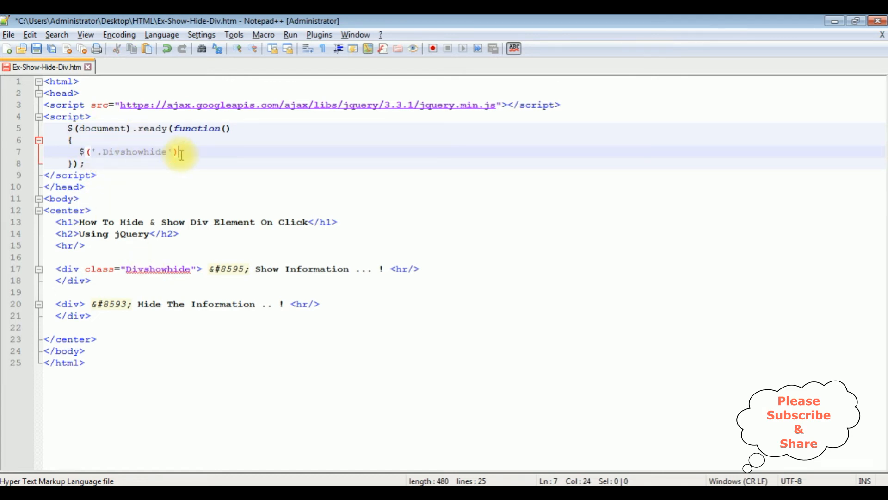
pyautogui.write('.')
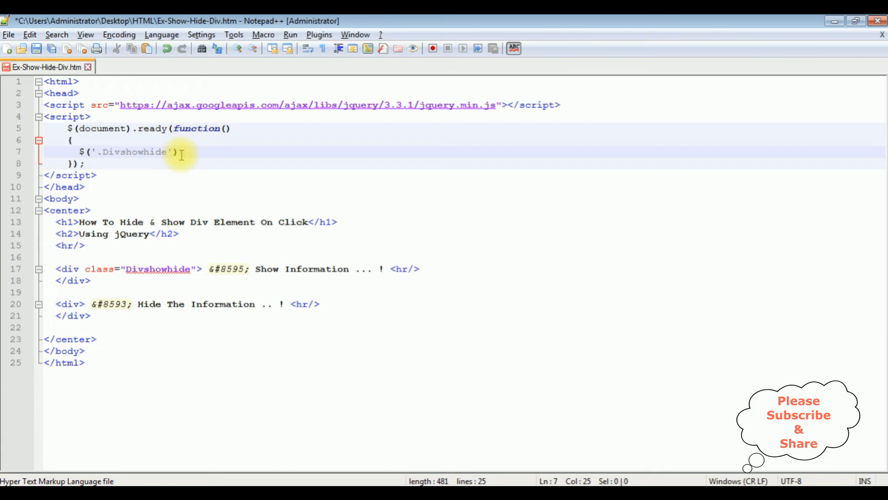
pyautogui.write('.cl')
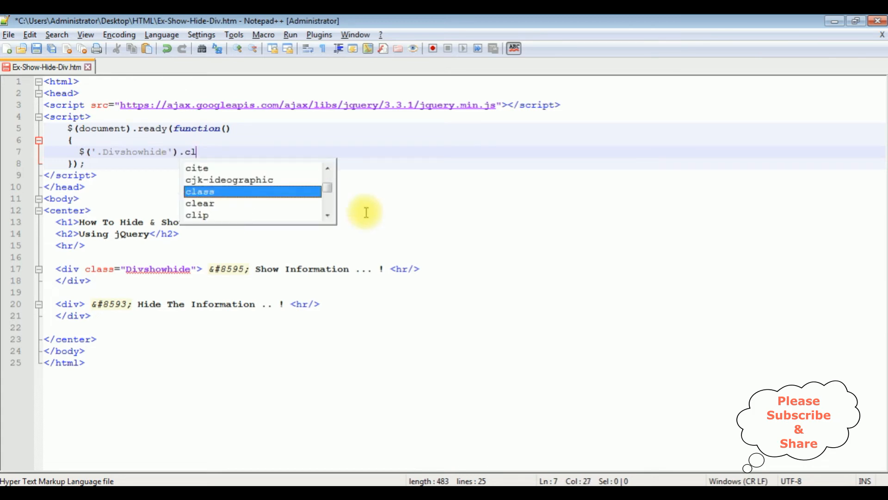
pyautogui.write('ick(')
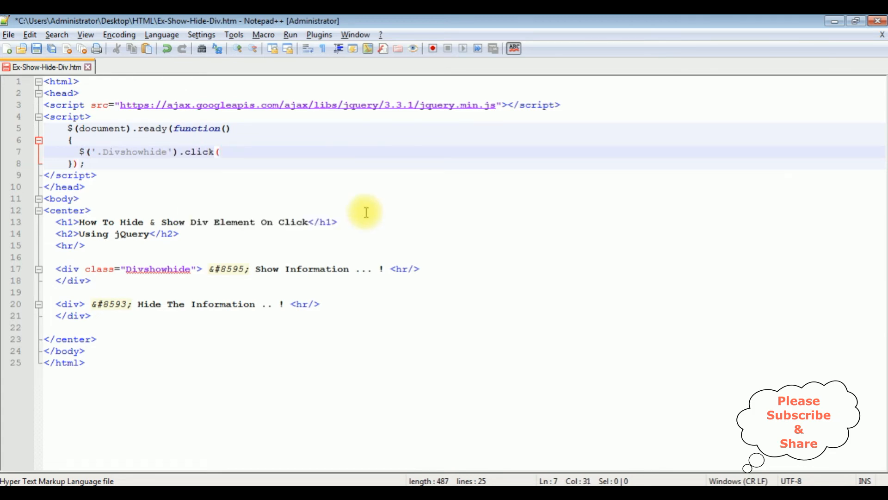
pyautogui.write('function()')
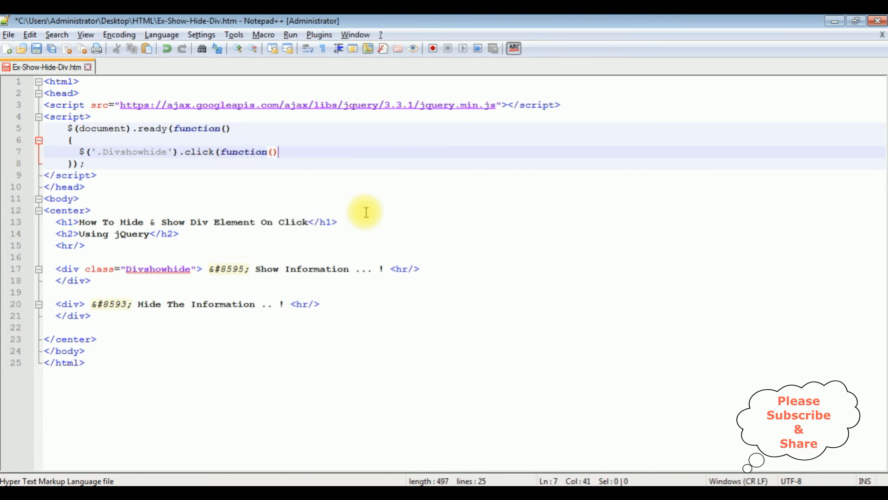
pyautogui.write('{}')
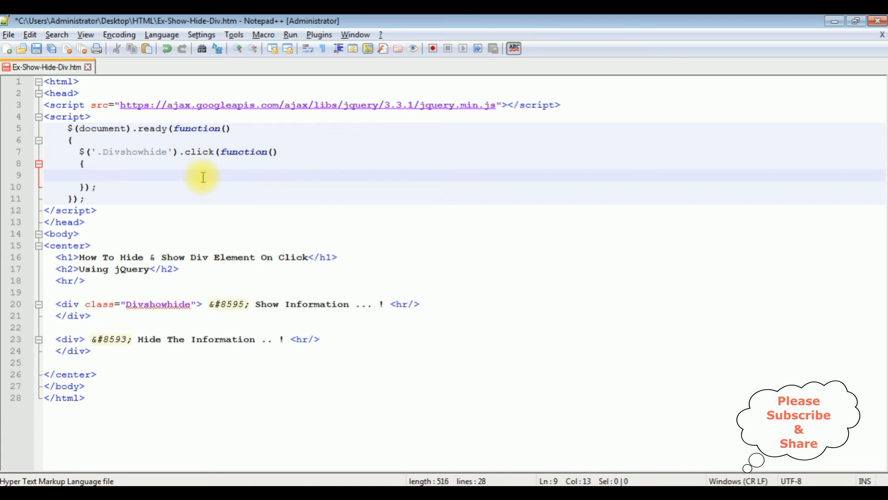
# Give the second div class="Divshowhide" and start a $(".Divshowhide") selector in the handler
pyautogui.write('$()')
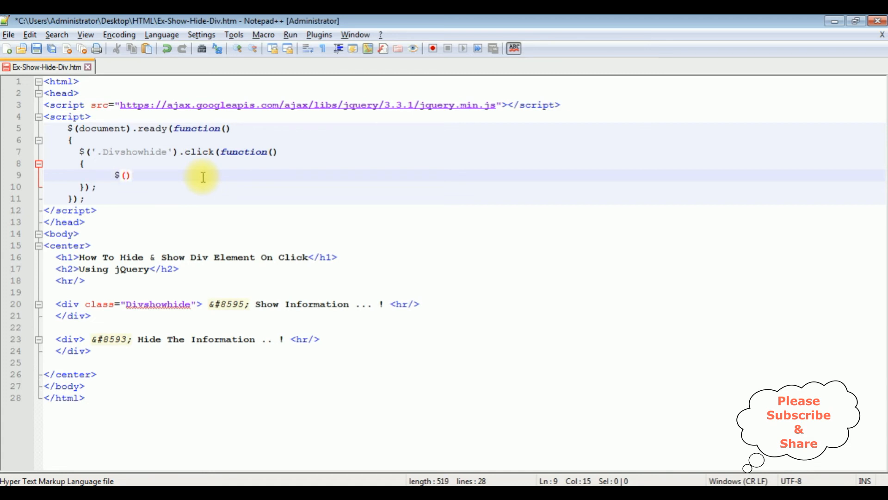
pyautogui.write('""')
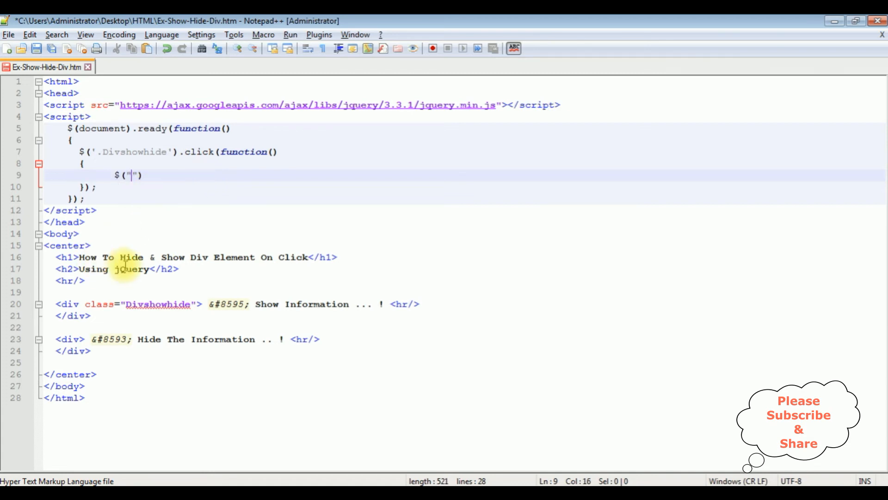
pyautogui.doubleClick(159, 305)
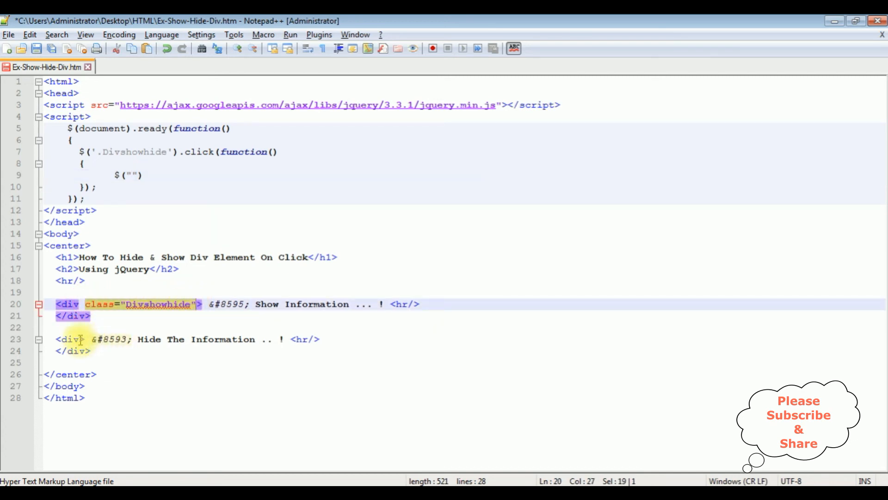
pyautogui.write('class="Divshowhide"')
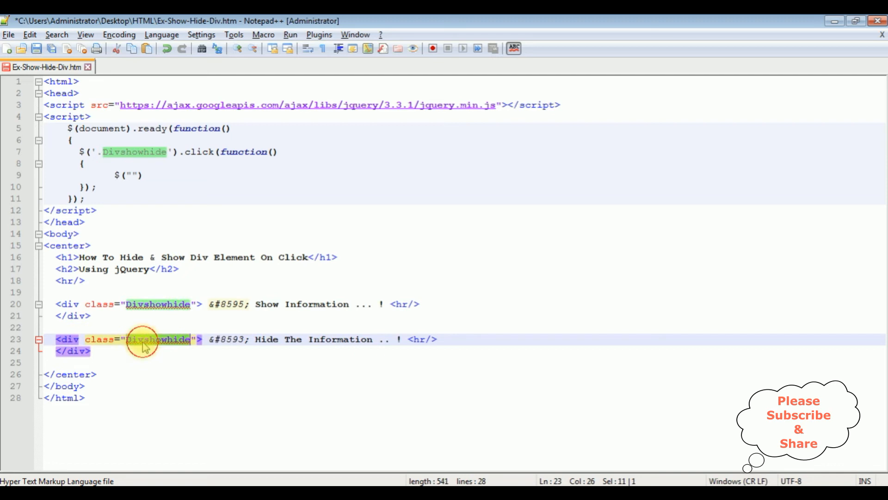
pyautogui.write('Divshowhide')
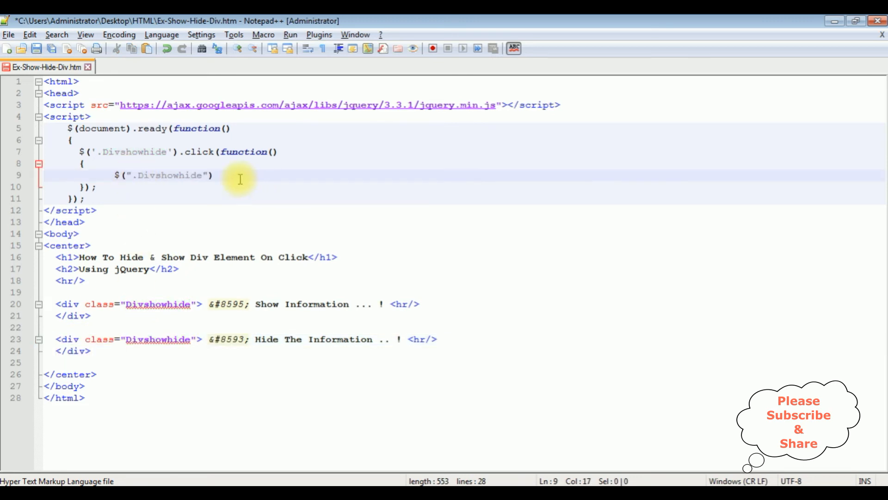
# Make the click handler call .show() on all Divshowhide divs, then $(this).hide();
pyautogui.write('.sho')
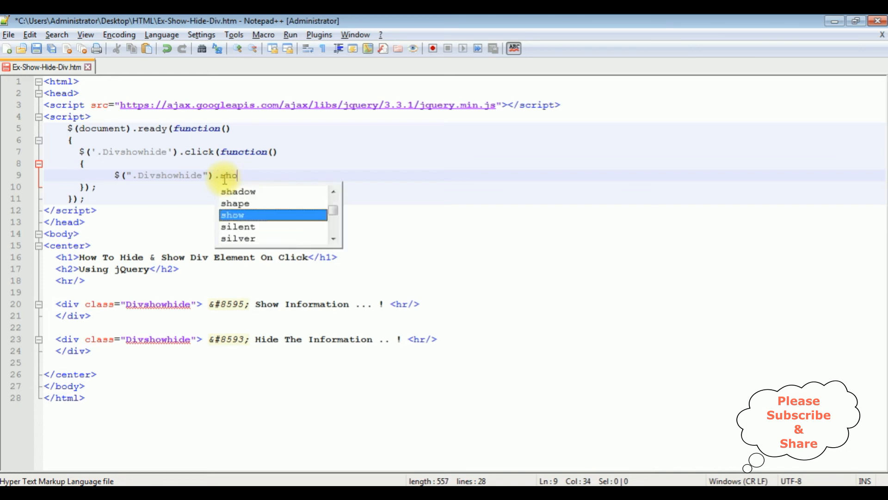
pyautogui.press('Enter')
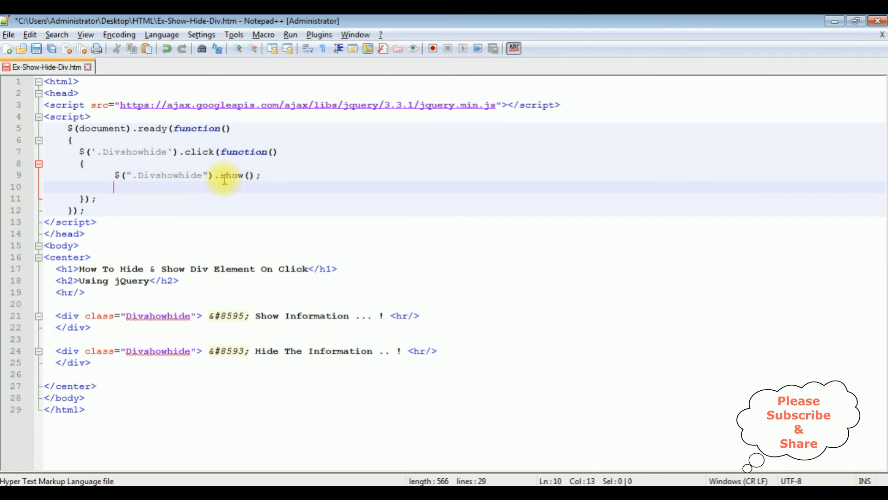
pyautogui.write('$ ()')
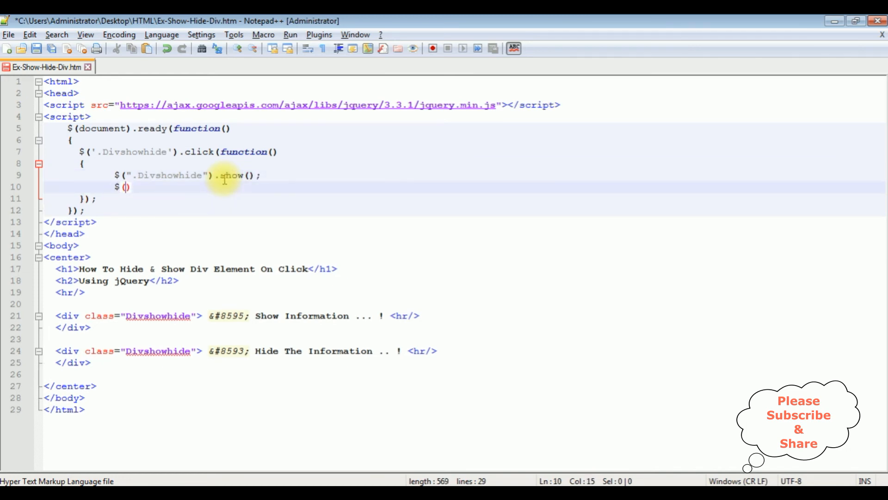
pyautogui.write('this).')
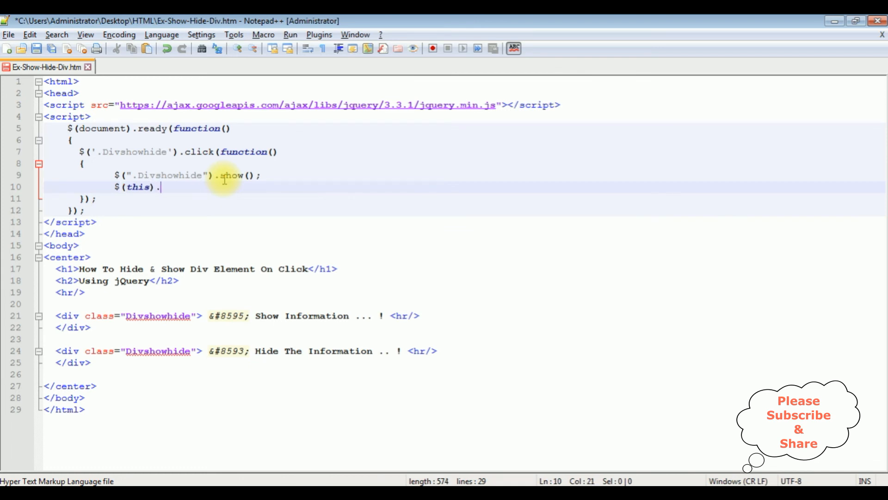
pyautogui.write('hide()')
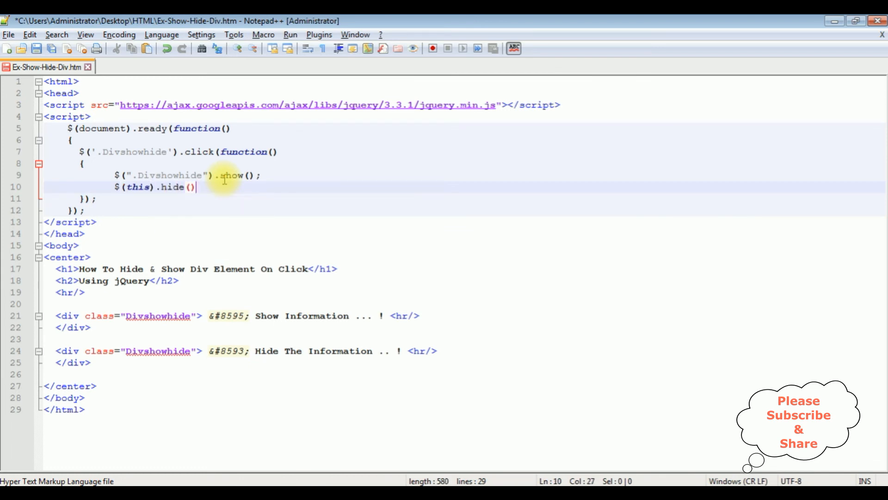
pyautogui.write(';')
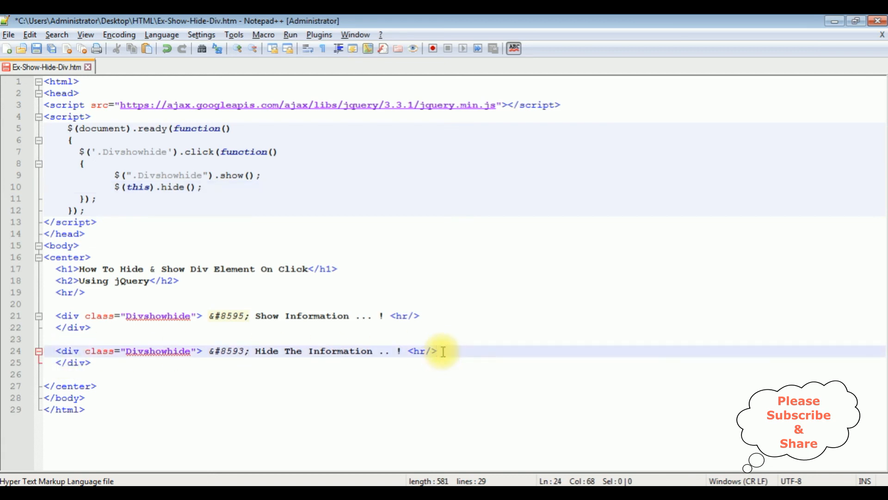
# Insert an img of C:/Users/Administrator/Desktop/img/animal3.jpg, 300px high and 350px wide
pyautogui.write('<img src=')
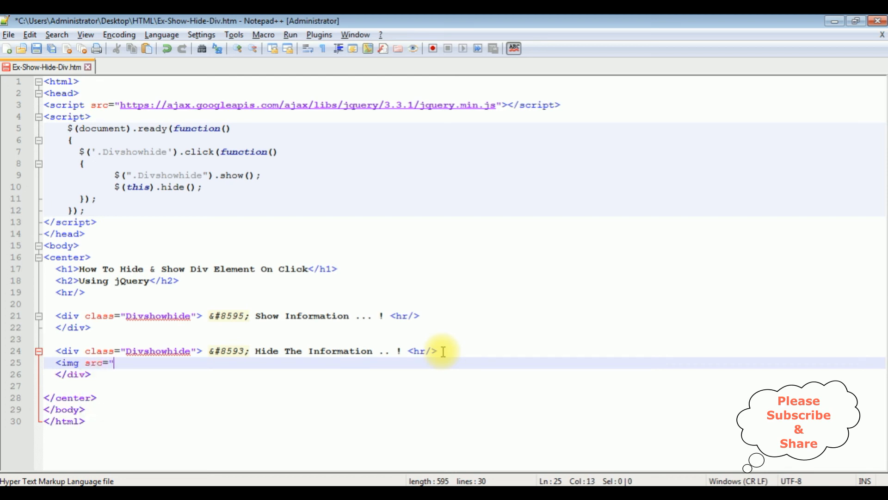
pyautogui.write('"')
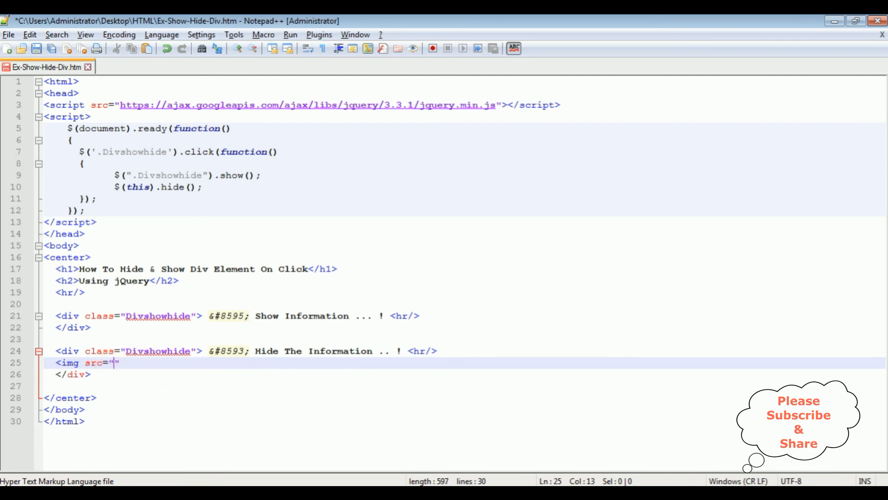
pyautogui.write('C:/Users/Administrator/Desktop/img/animal3.jpg')
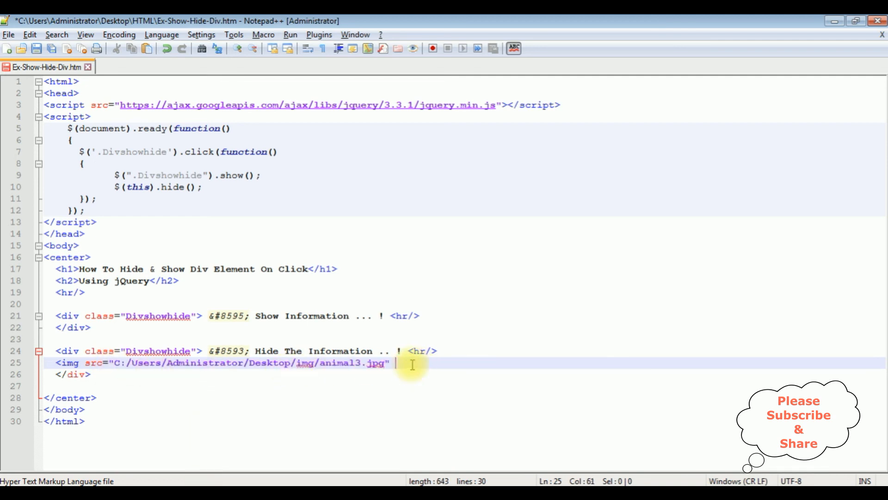
pyautogui.write('height')
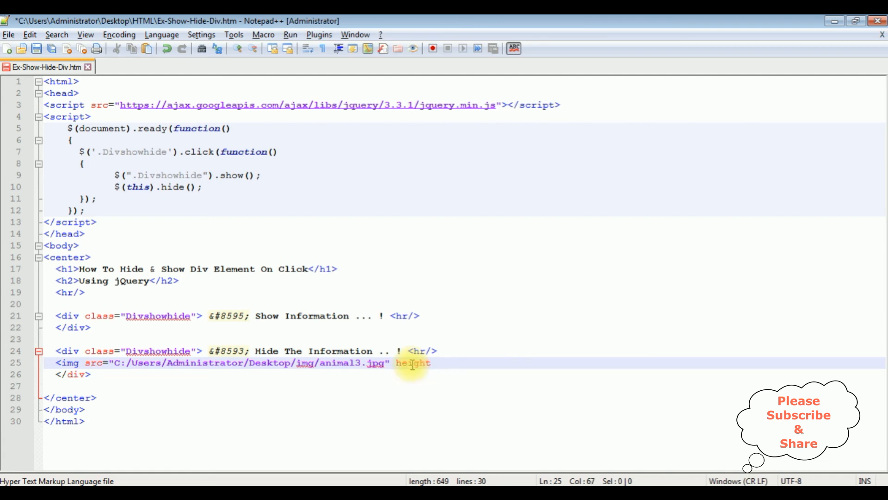
pyautogui.write('="300')
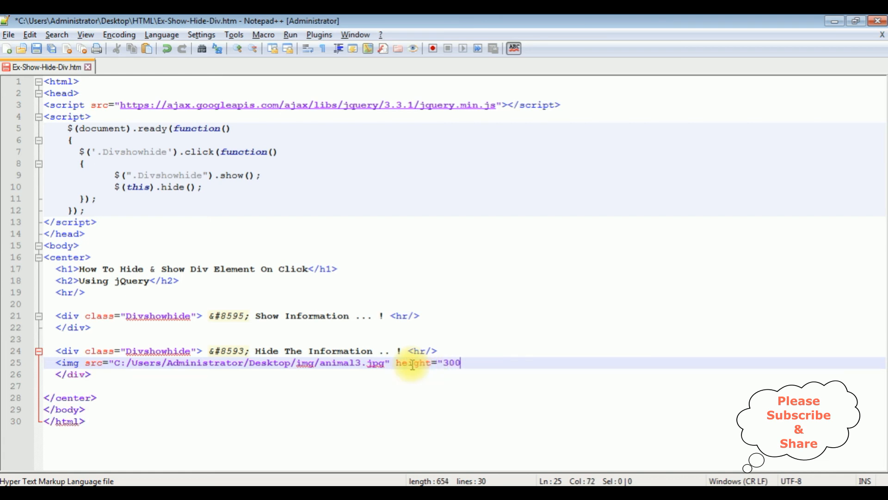
pyautogui.write('px;"')
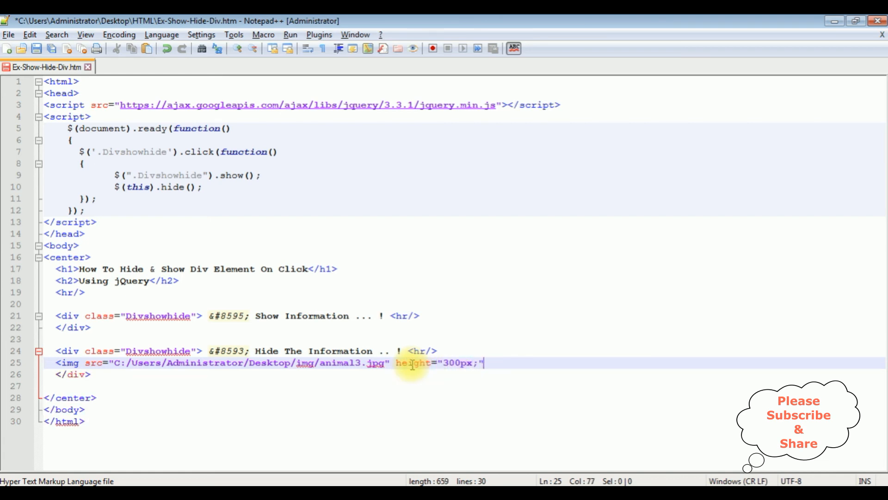
pyautogui.write('width="35"')
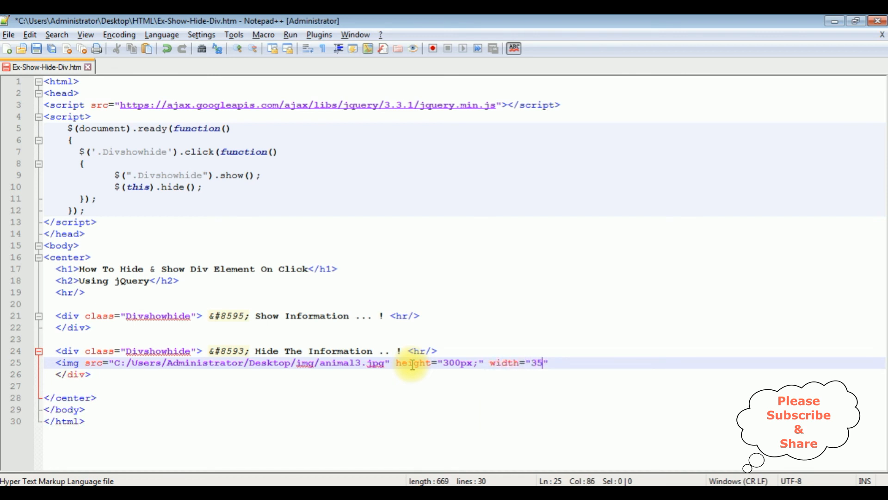
pyautogui.write('0px;"')
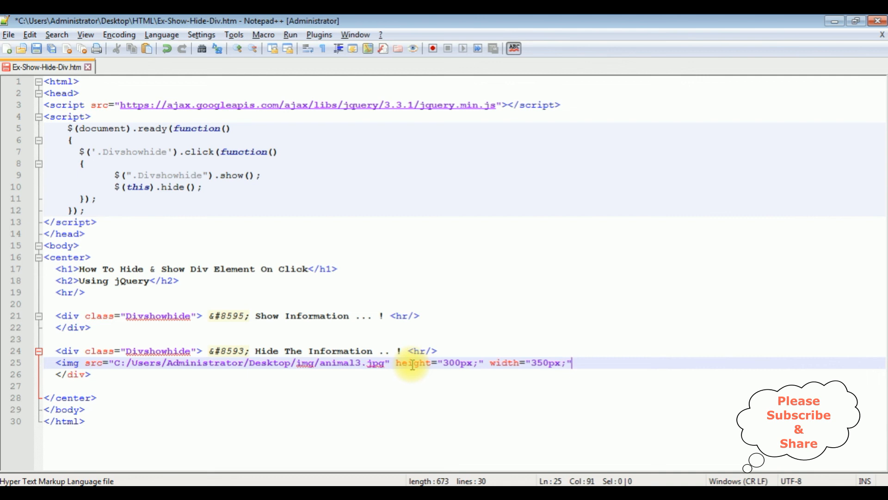
pyautogui.write('/>')
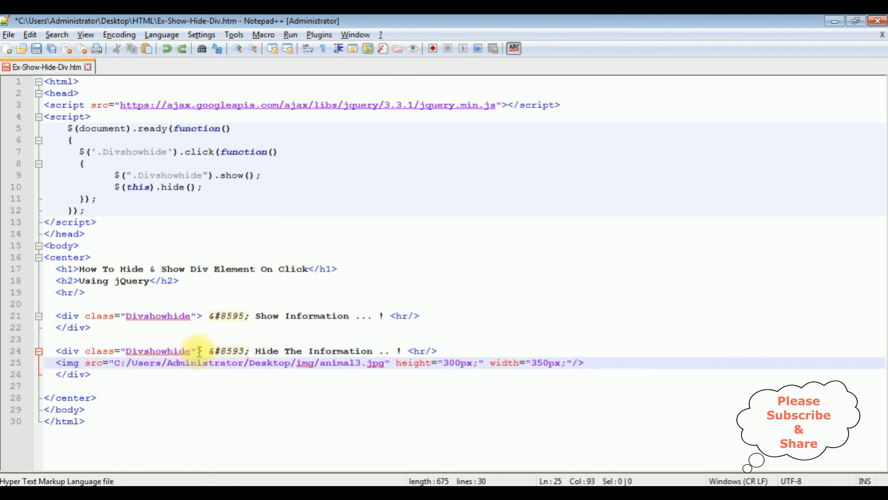
# Add style="display:none;" to the image div so it starts hidden
pyautogui.write('sty')
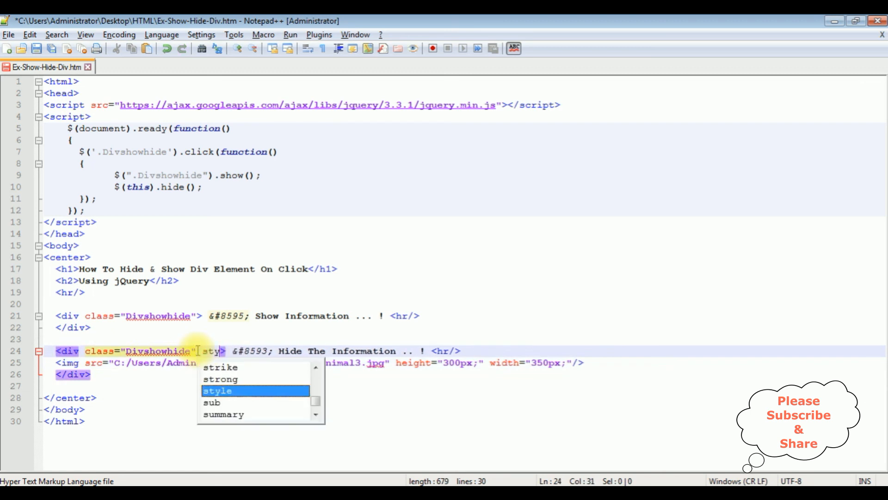
pyautogui.write('="display:')
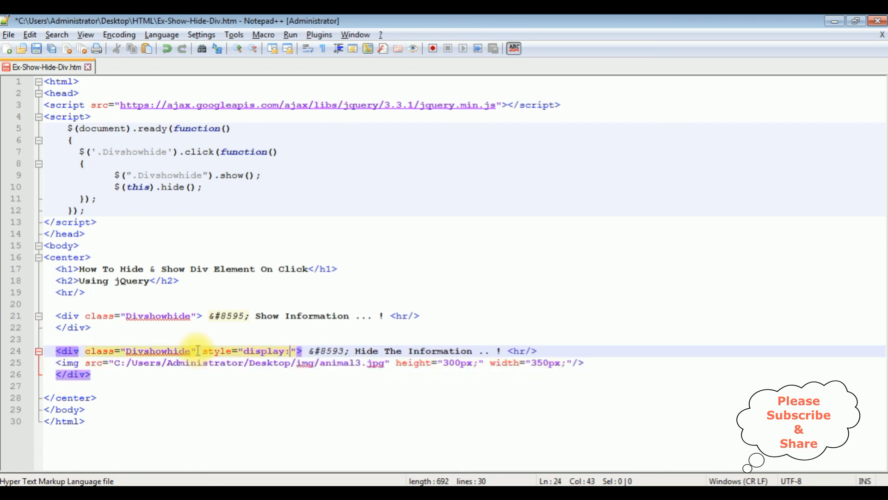
pyautogui.write('none;')
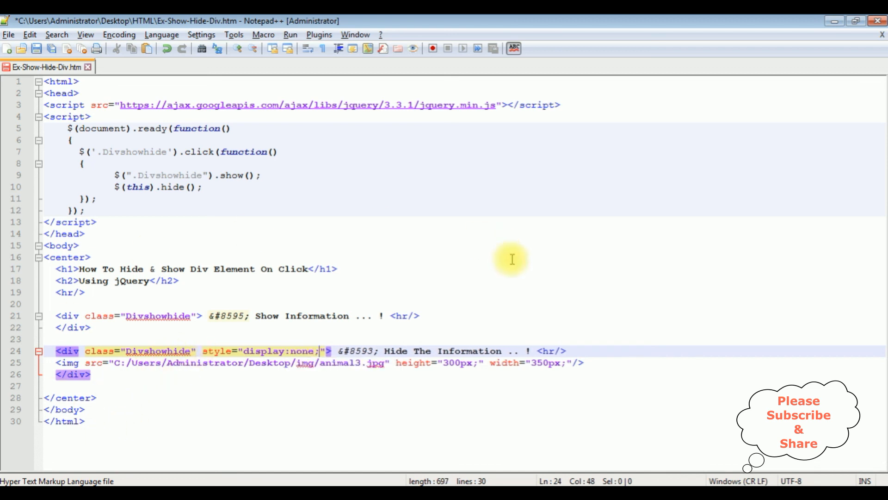
pyautogui.click(34, 48)
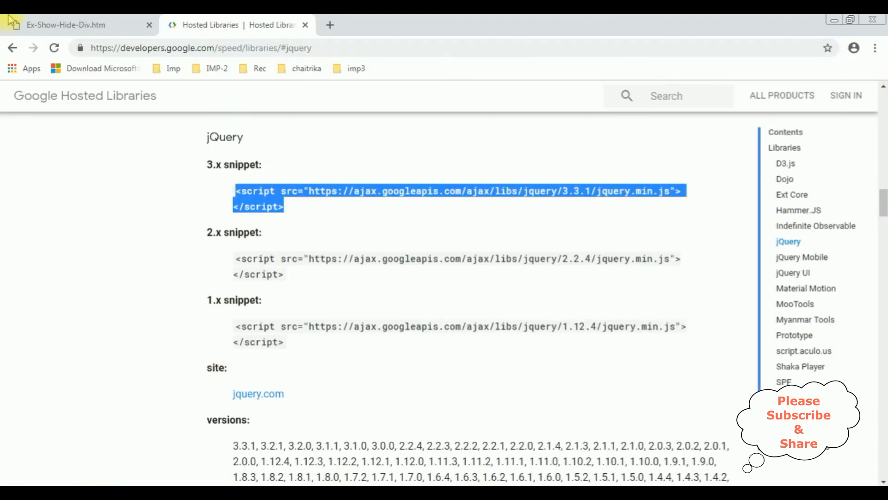
# Reload Ex-Show-Hide-Div.htm in Chrome, then show and hide the leopard image via both divs
pyautogui.click(74, 25)
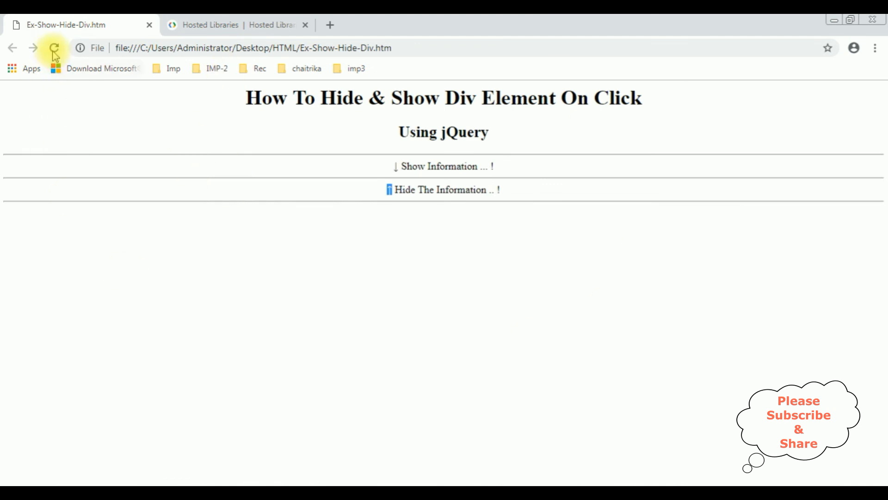
pyautogui.click(443, 190)
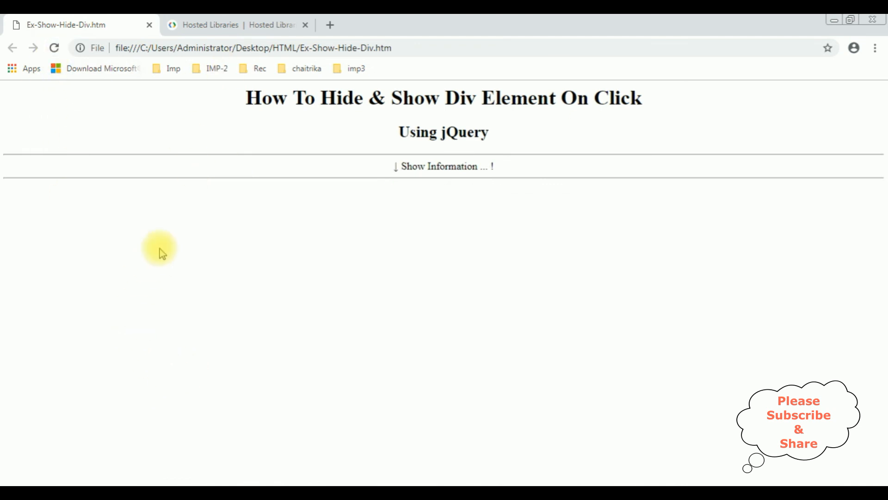
pyautogui.moveTo(409, 206)
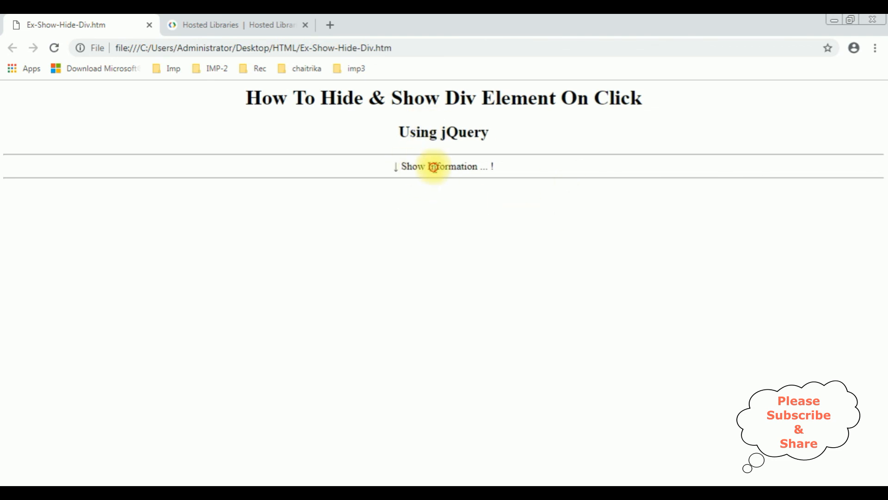
pyautogui.click(444, 166)
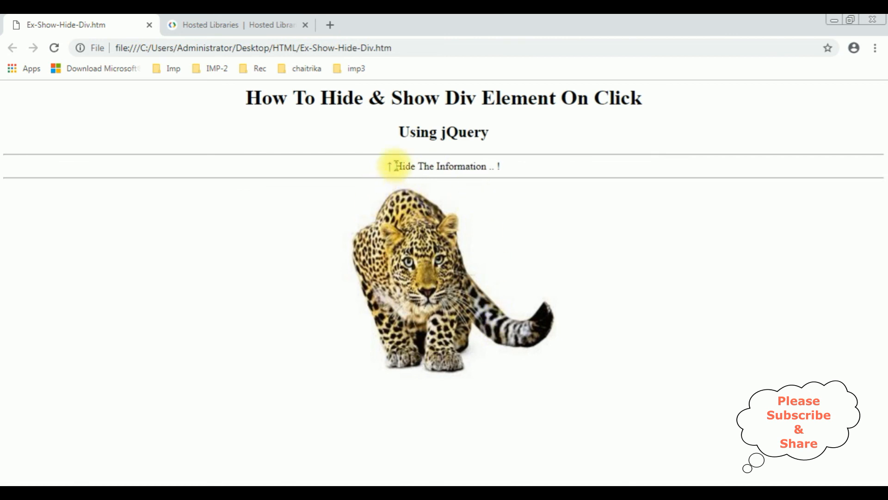
pyautogui.click(444, 166)
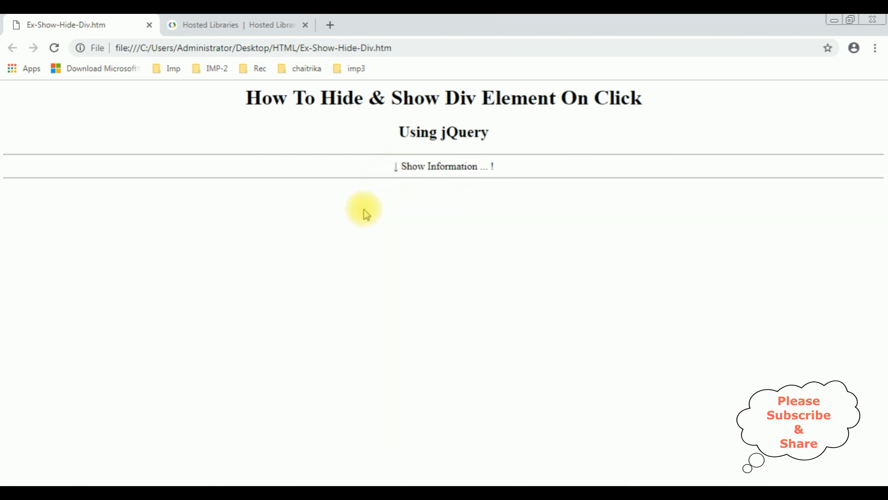